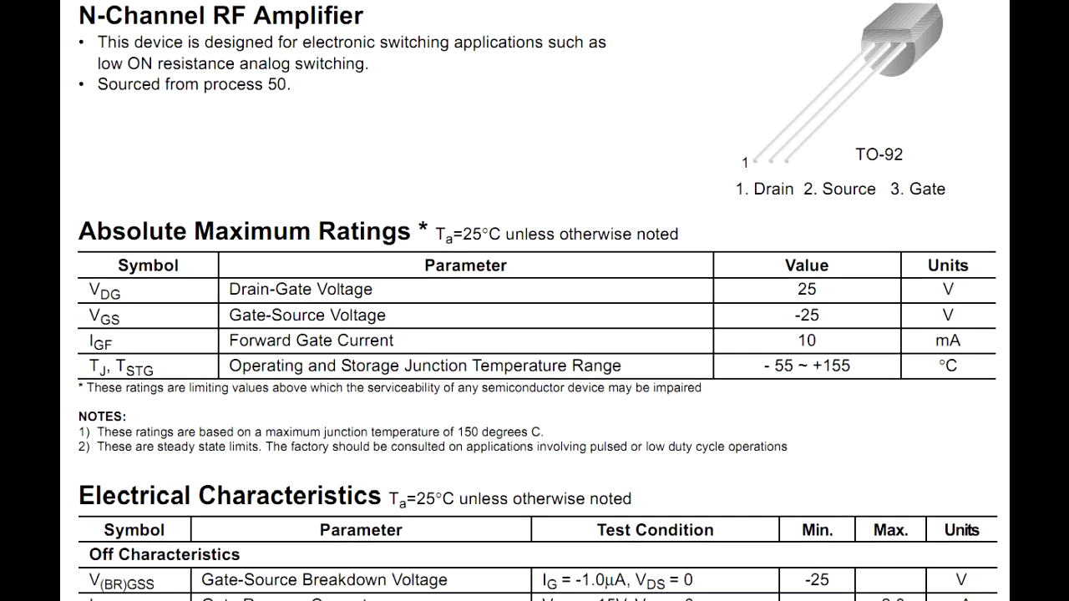
# Step: Draw the bent gate lead from the top notch plus straight drain and source leads
pyautogui.scroll(-3)
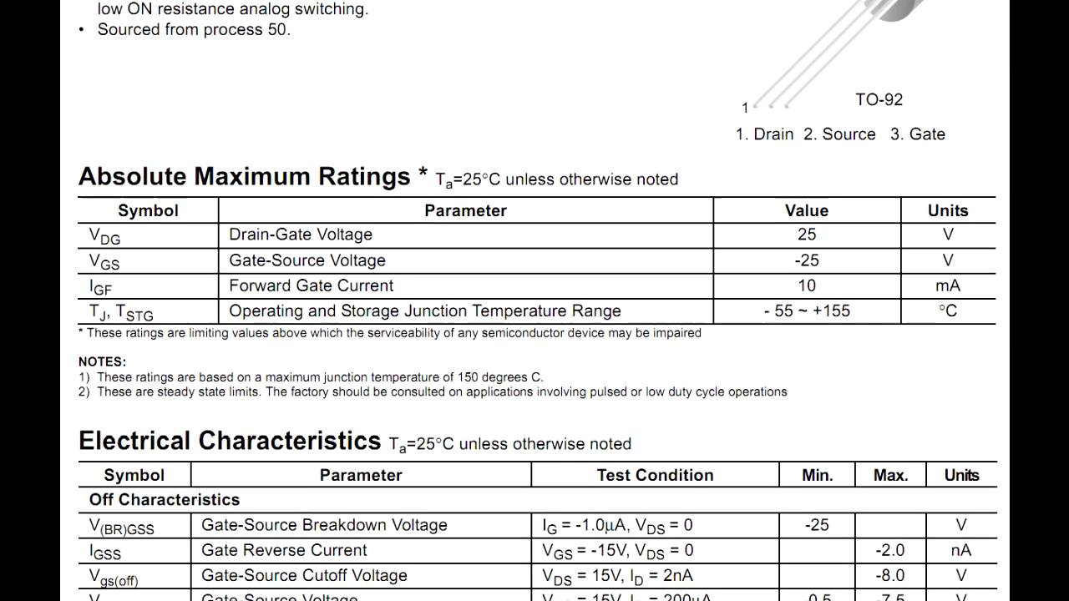
pyautogui.scroll(-3)
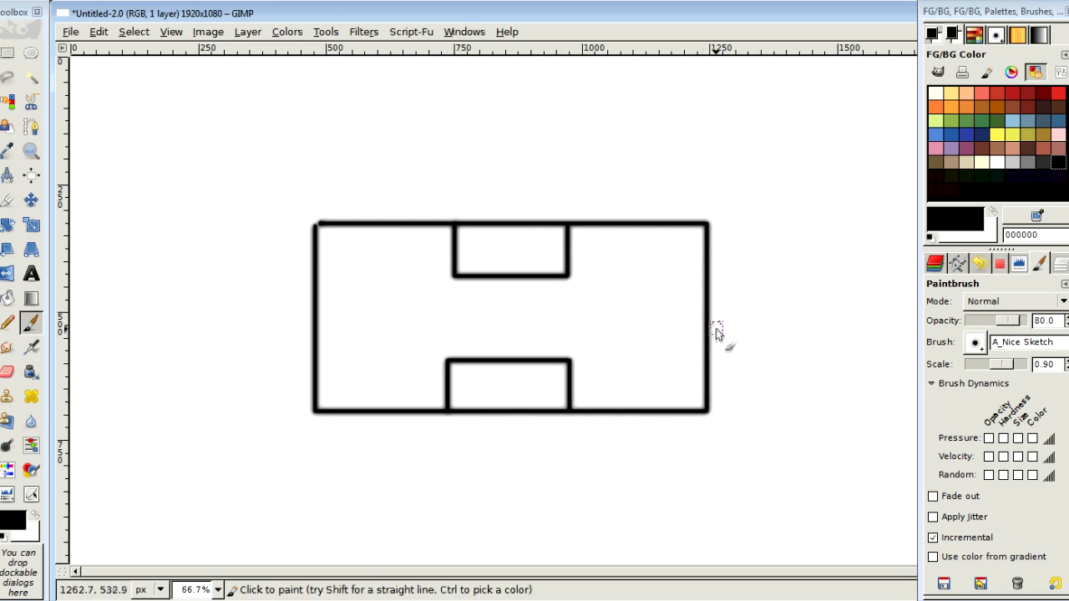
pyautogui.moveTo(709, 319); pyautogui.dragTo(817, 319)
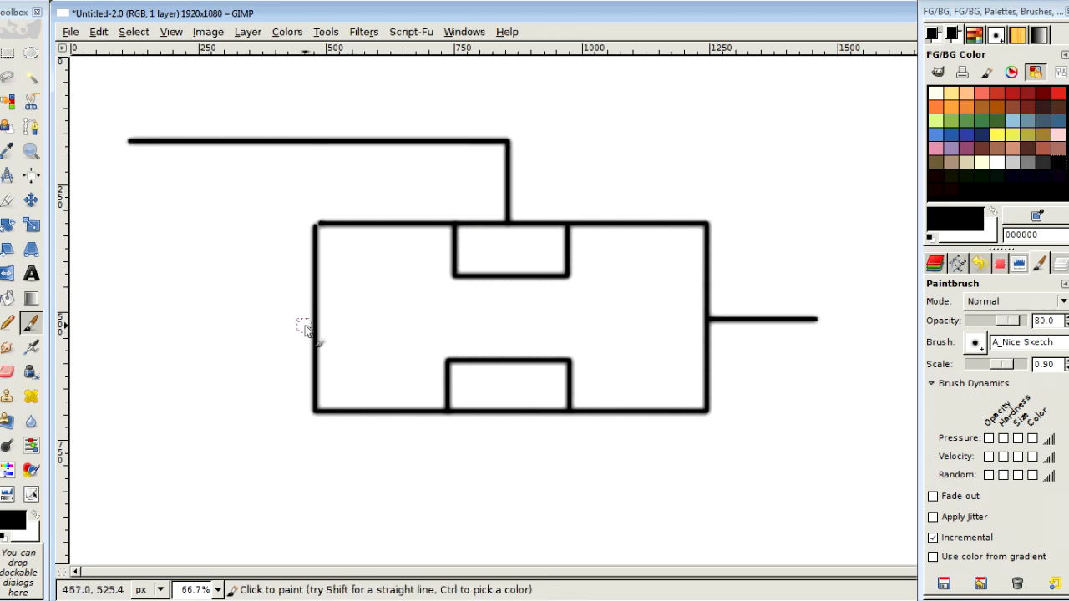
pyautogui.moveTo(190, 323)
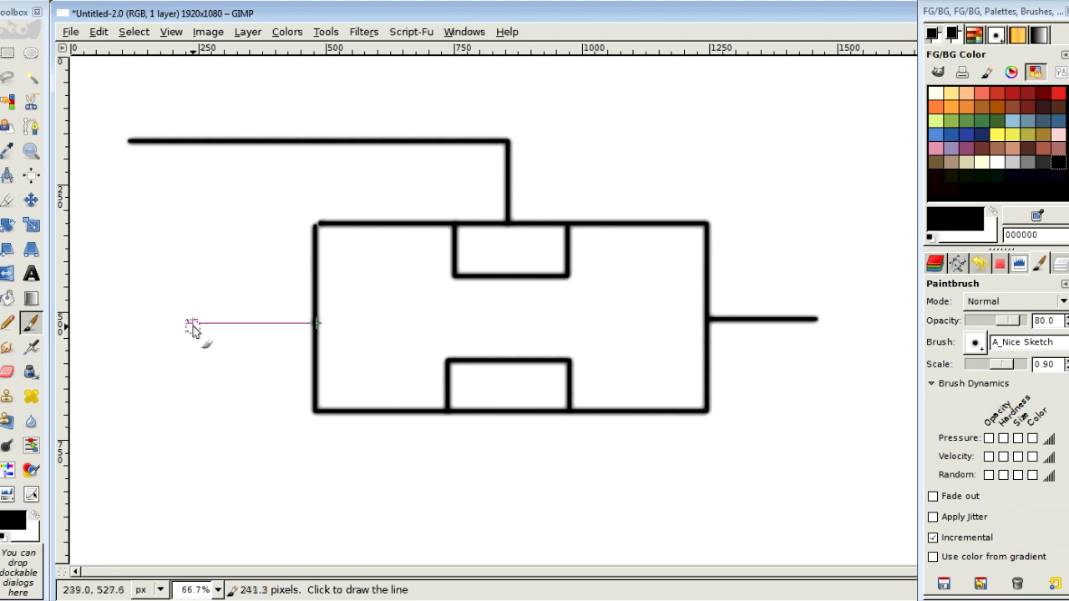
pyautogui.click(191, 324)
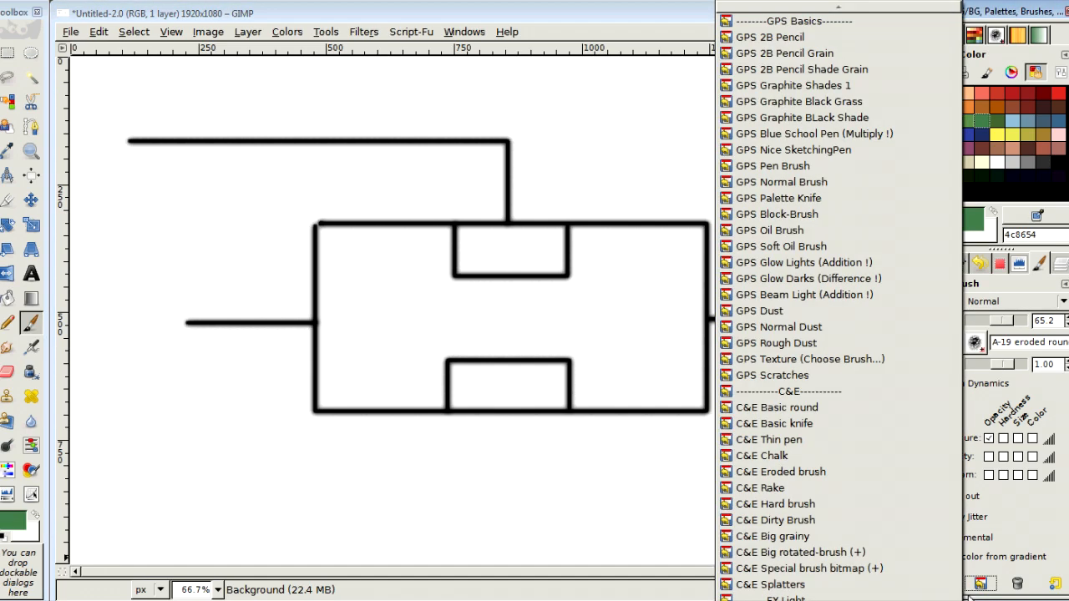
# Step: With a soft eroded brush, shade the whole JFET channel with a green wash
pyautogui.click(775, 520)
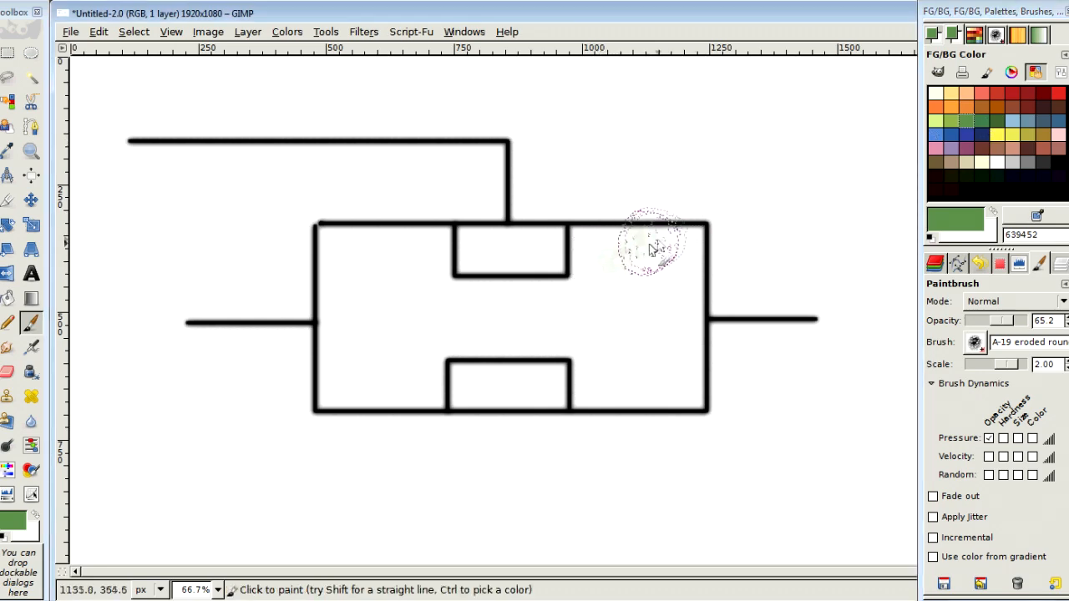
pyautogui.moveTo(651, 250); pyautogui.dragTo(551, 326)
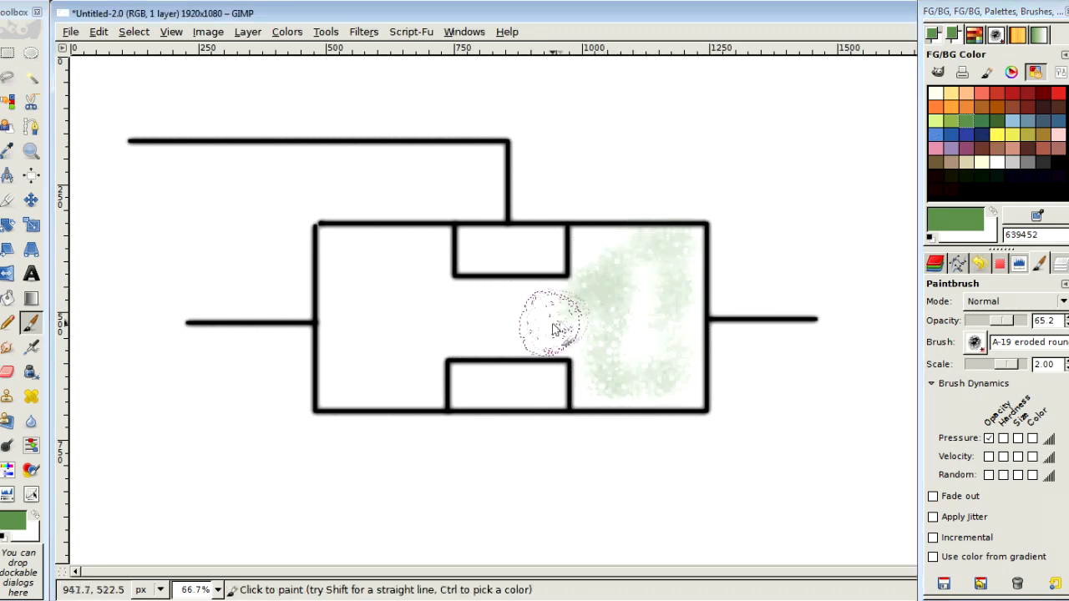
pyautogui.moveTo(551, 326); pyautogui.dragTo(348, 314)
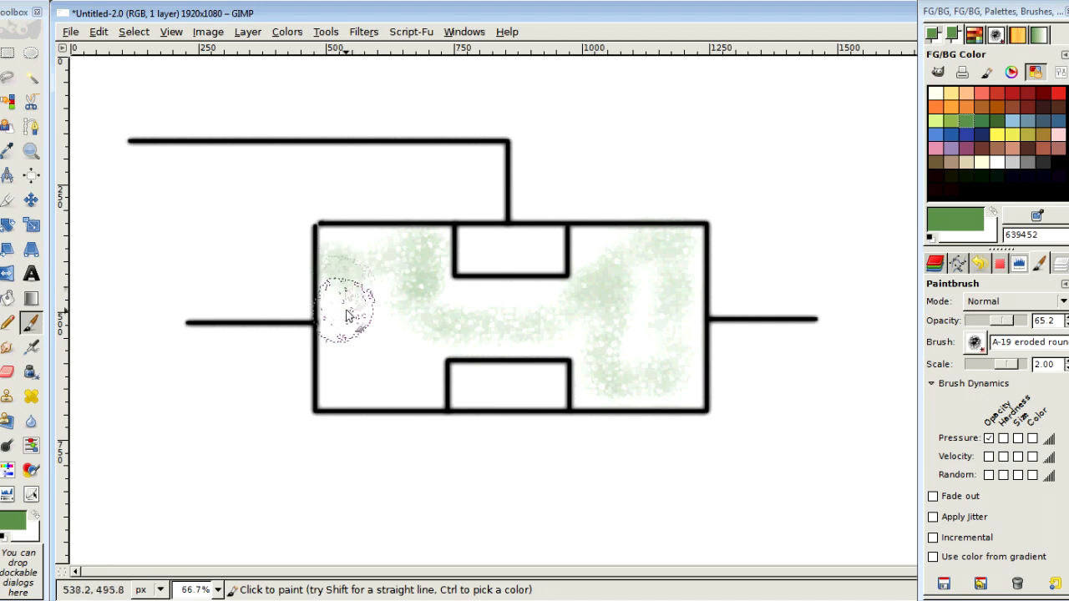
pyautogui.moveTo(347, 314); pyautogui.dragTo(593, 254)
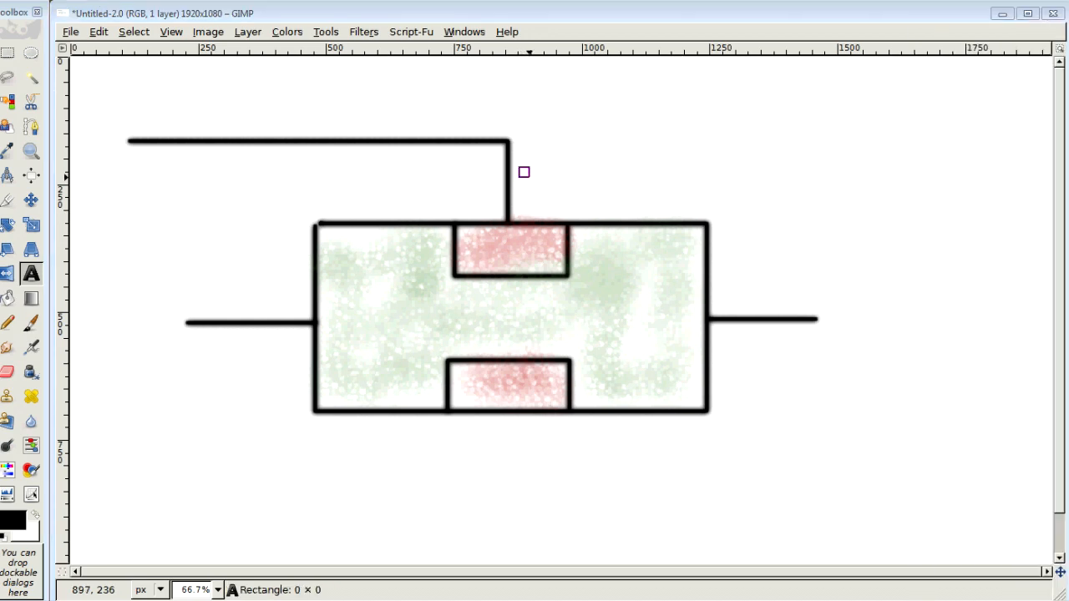
# Step: Add the 'Gate' and 'P-type' text labels to the JFET sketch
pyautogui.write('Gate')
pyautogui.write('Drain')
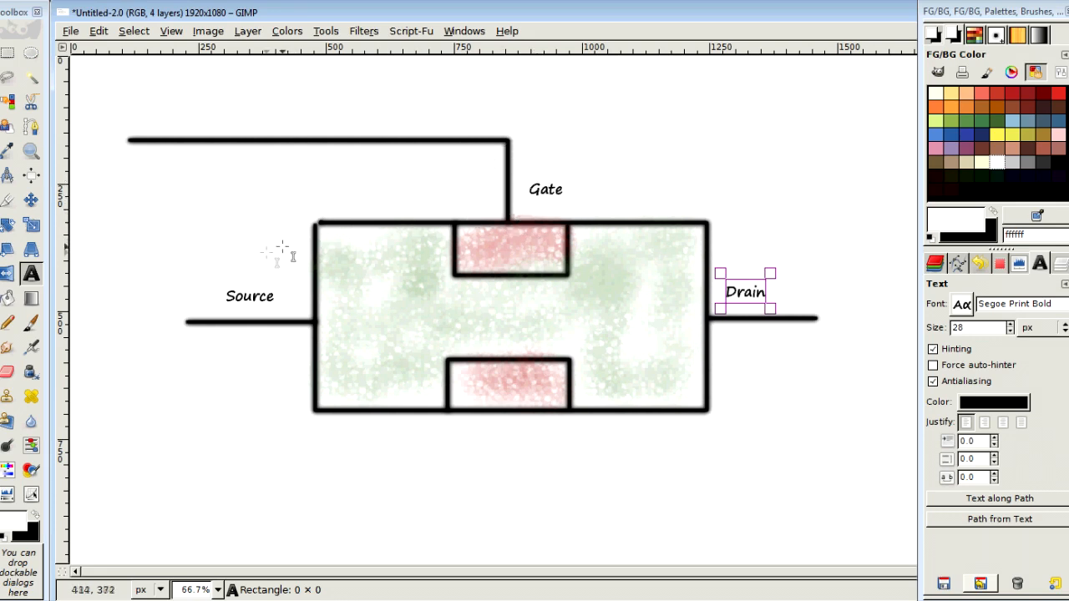
pyautogui.moveTo(742, 267)
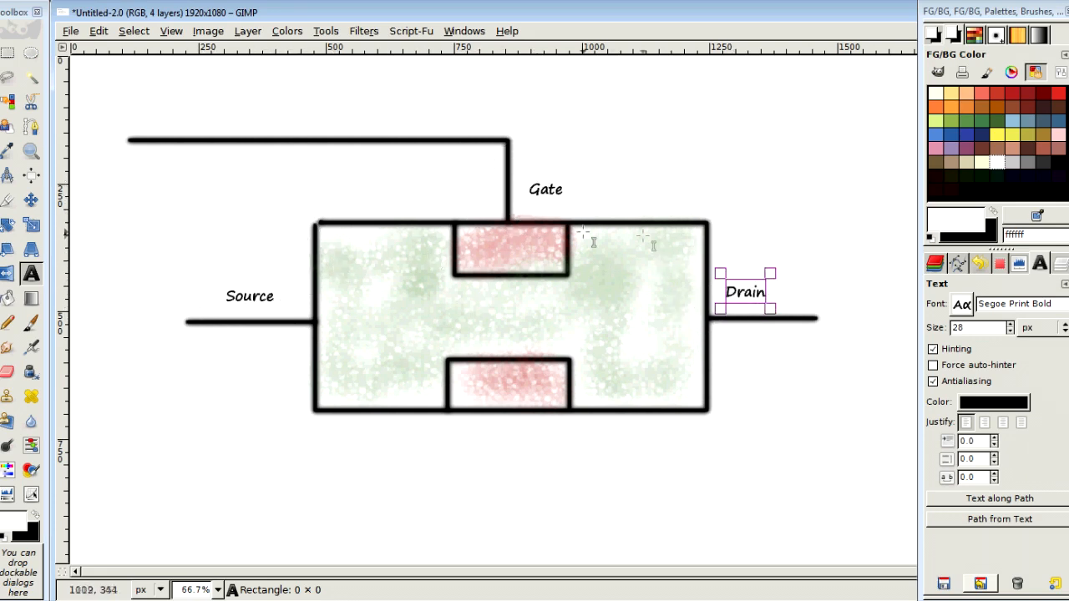
pyautogui.moveTo(855, 254)
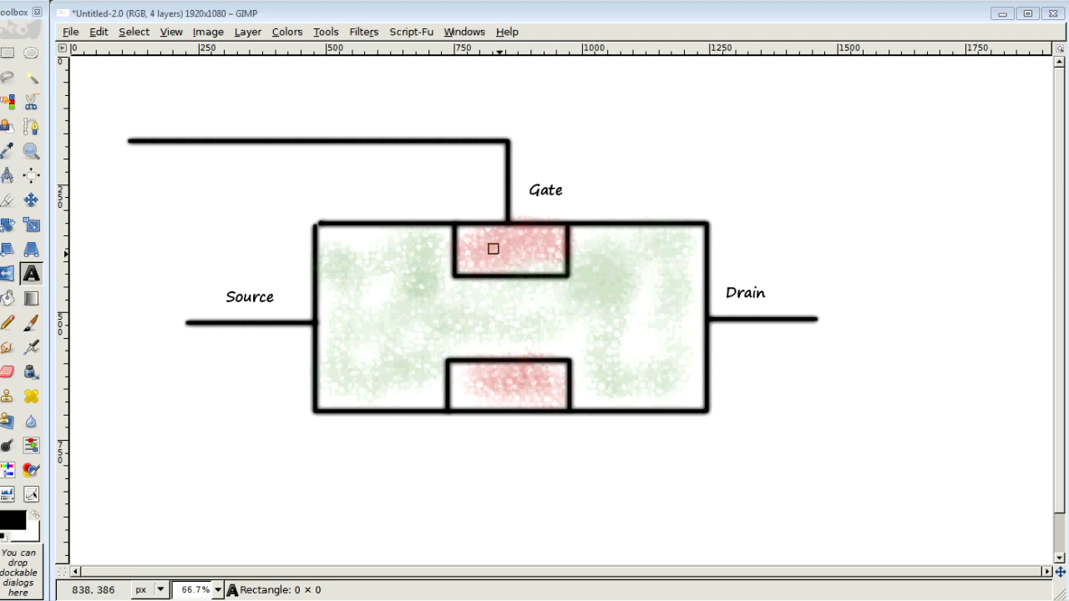
pyautogui.write('P-type')
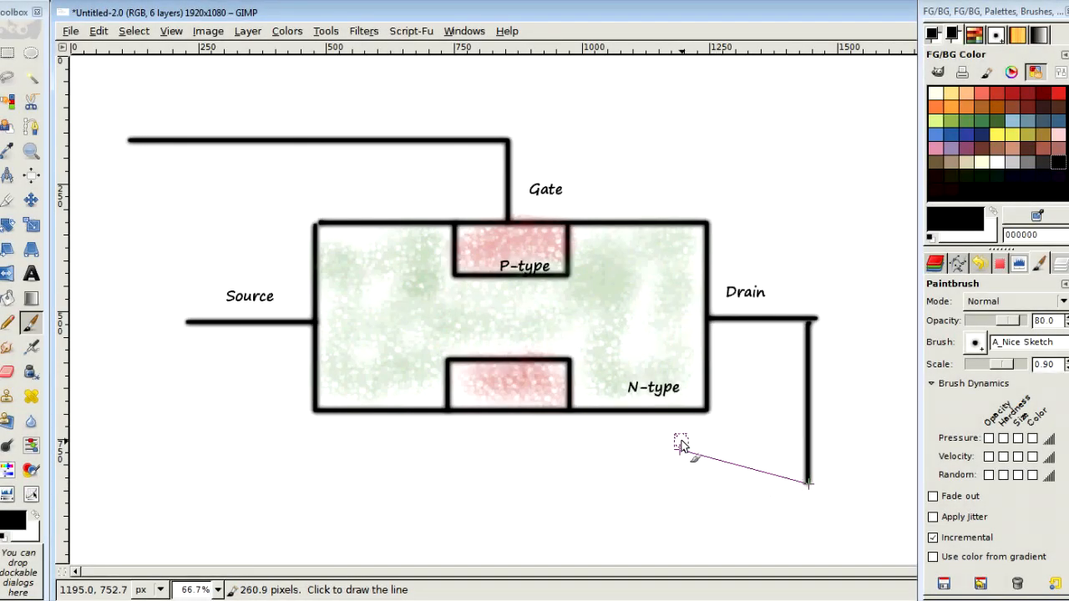
# Step: Run the drain wire down and back left to Source, with a direction arrow beside Drain
pyautogui.click(803, 486)
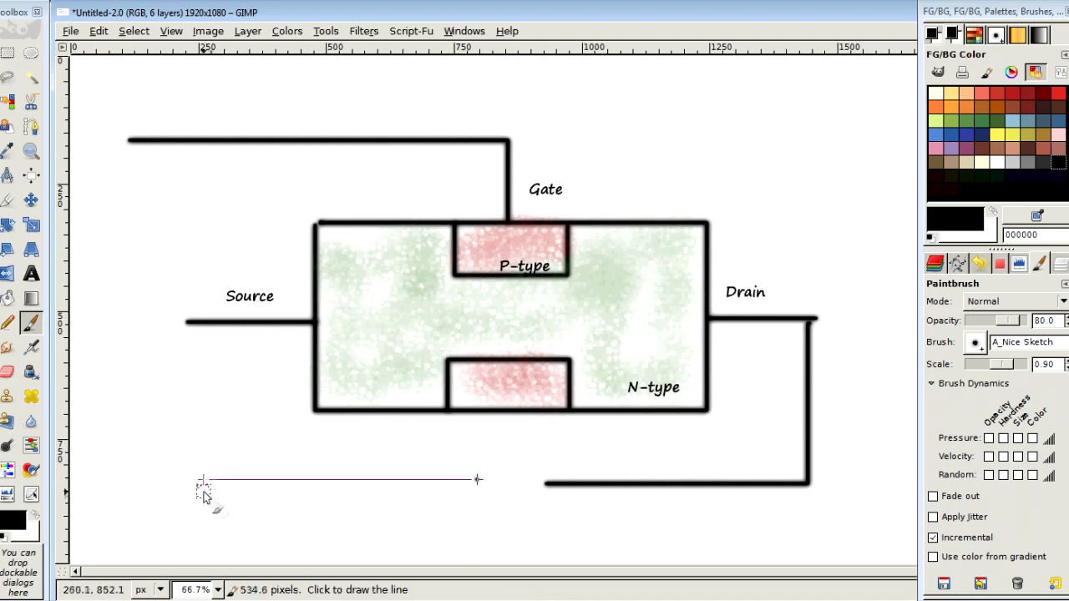
pyautogui.click(193, 323)
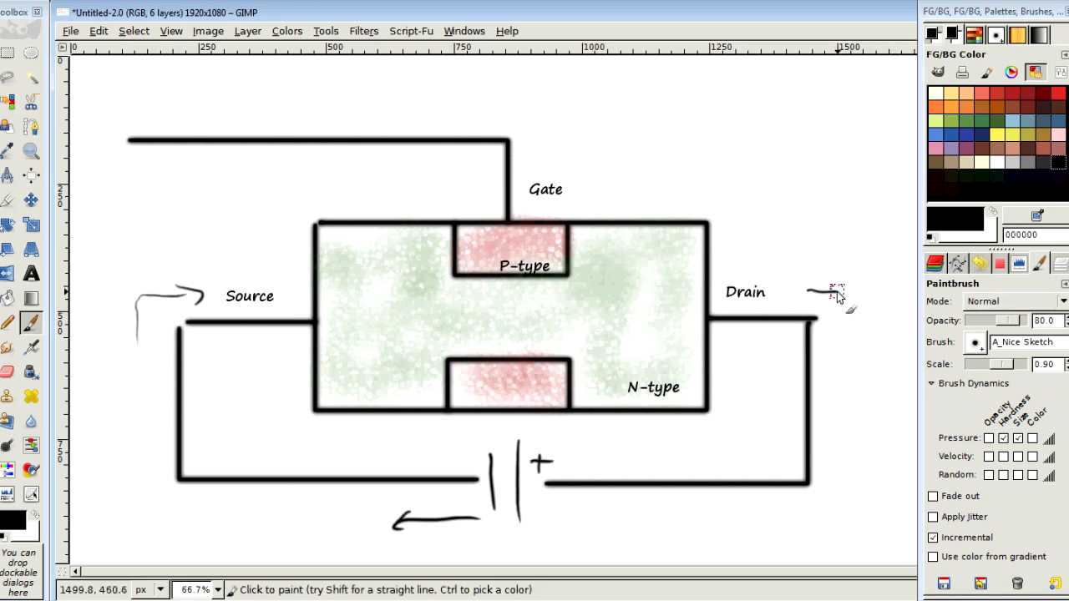
pyautogui.moveTo(836, 284); pyautogui.dragTo(835, 367)
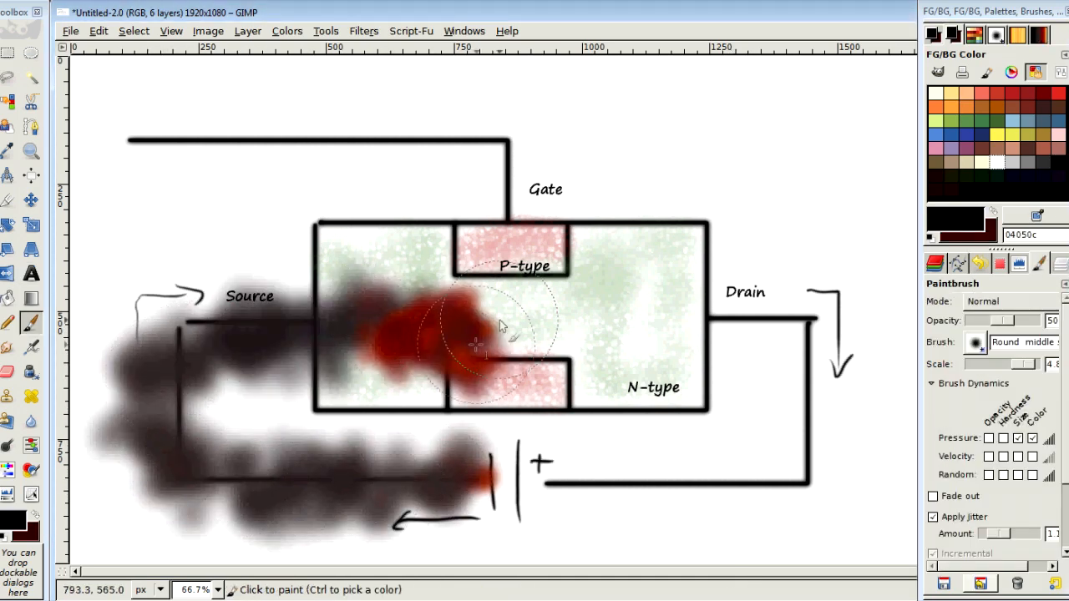
# Step: Paint a dark smoky glow along the circuit loop, then start another text label
pyautogui.moveTo(485, 334); pyautogui.dragTo(471, 498)
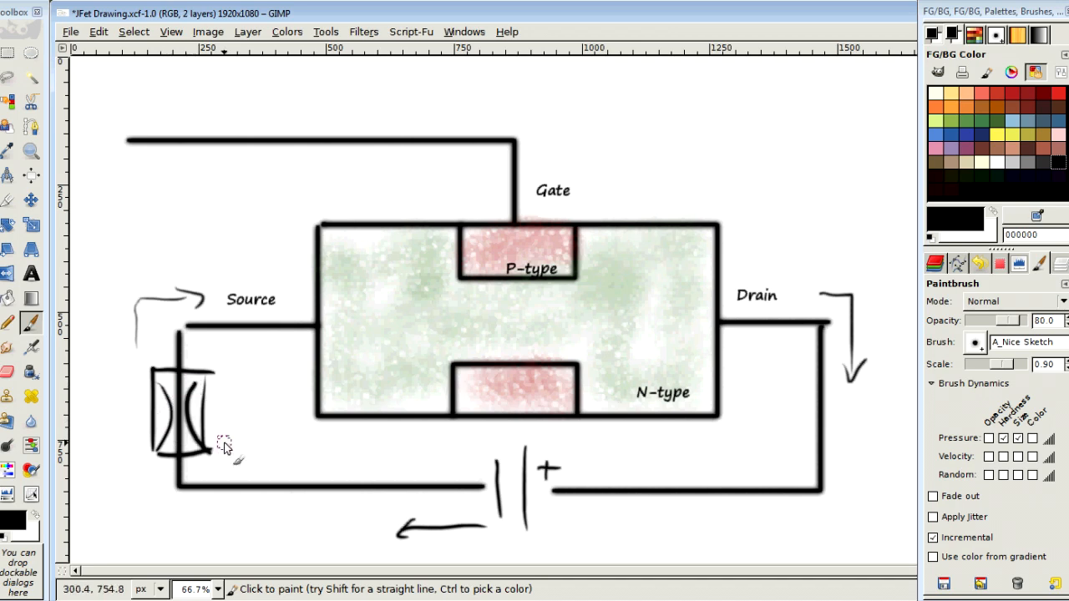
pyautogui.click(27, 267)
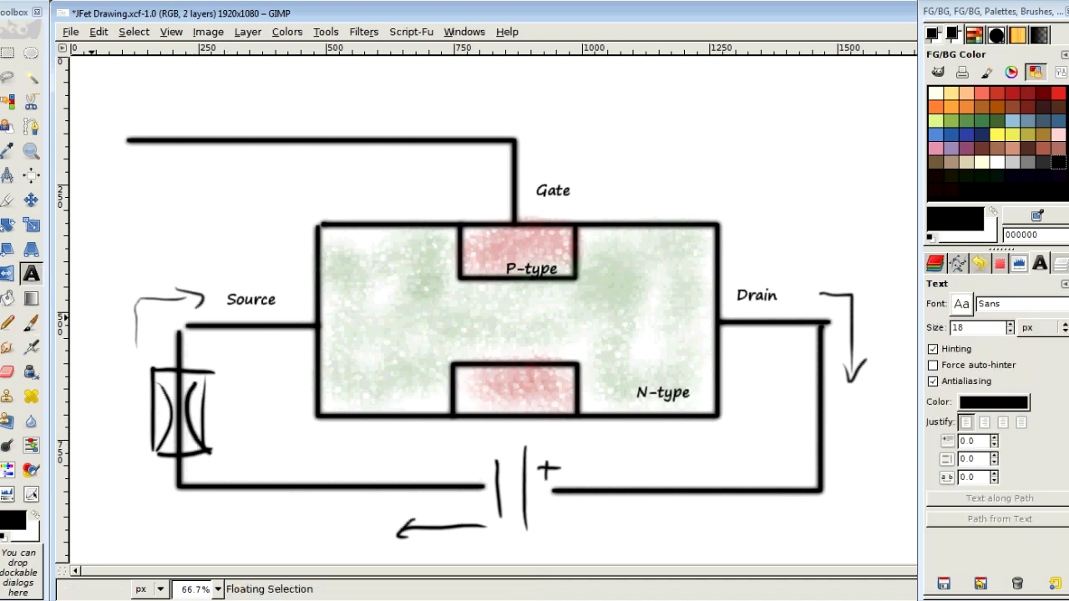
# Step: Join the gate lead to the source wire, then Rake-brush depletion arcs and flow streaks toward Drain
pyautogui.click(10, 322)
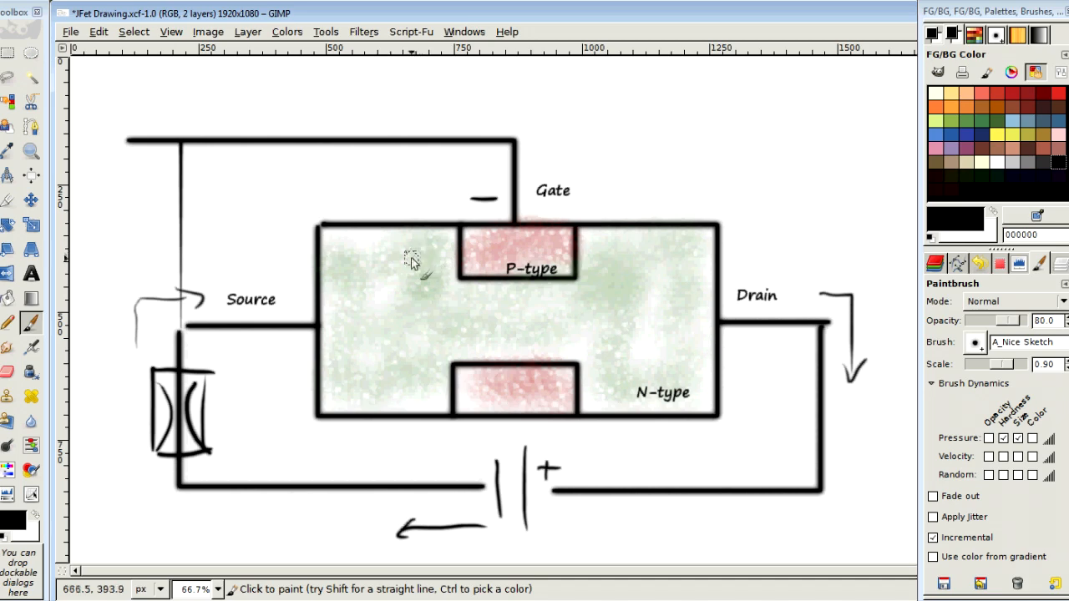
pyautogui.click(948, 342)
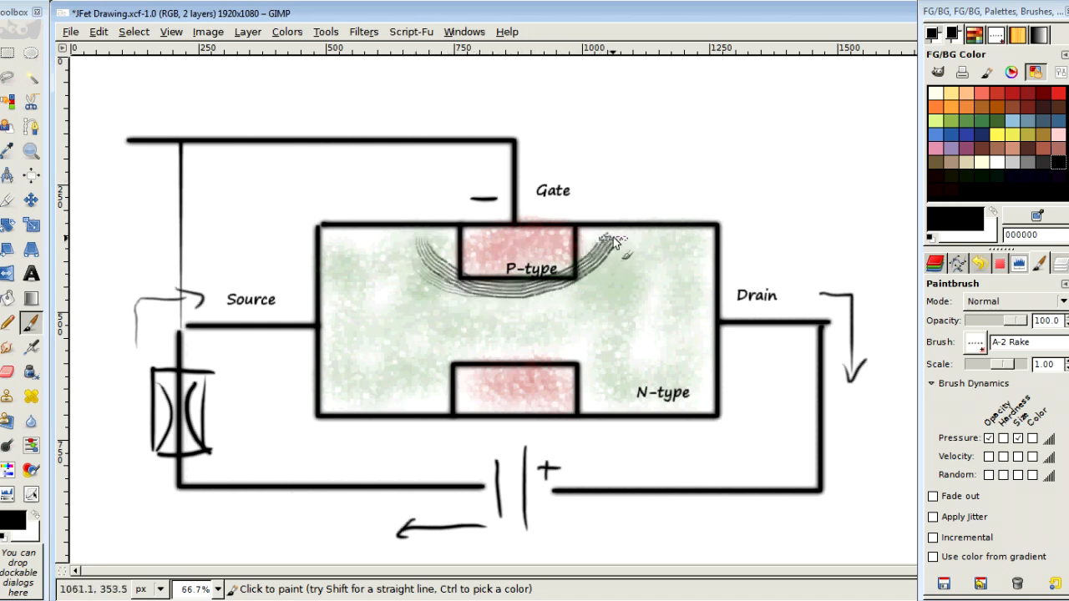
pyautogui.moveTo(635, 242); pyautogui.dragTo(571, 359)
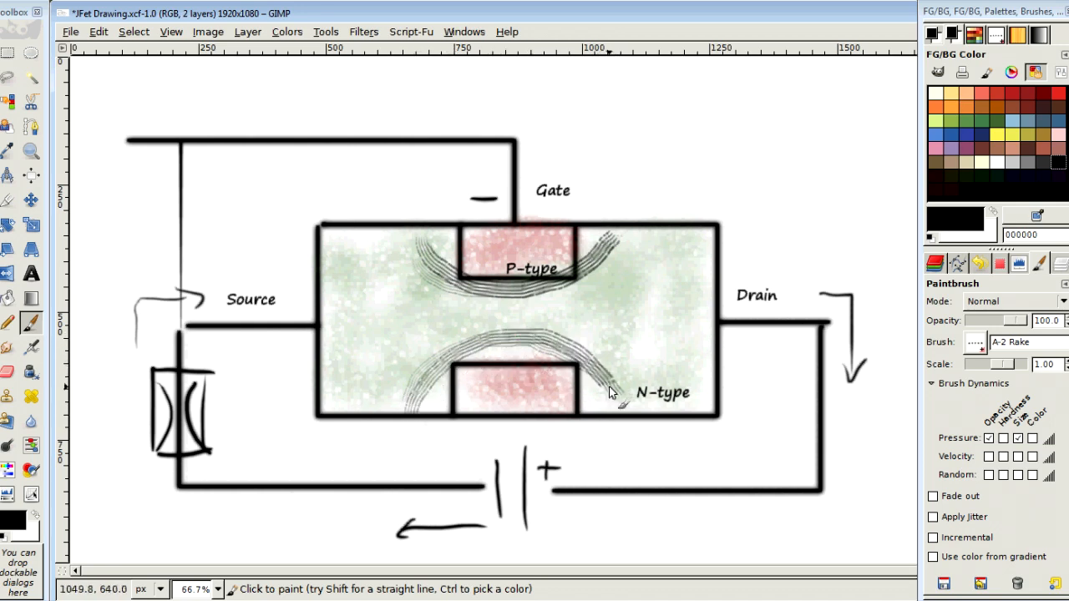
pyautogui.moveTo(461, 297)
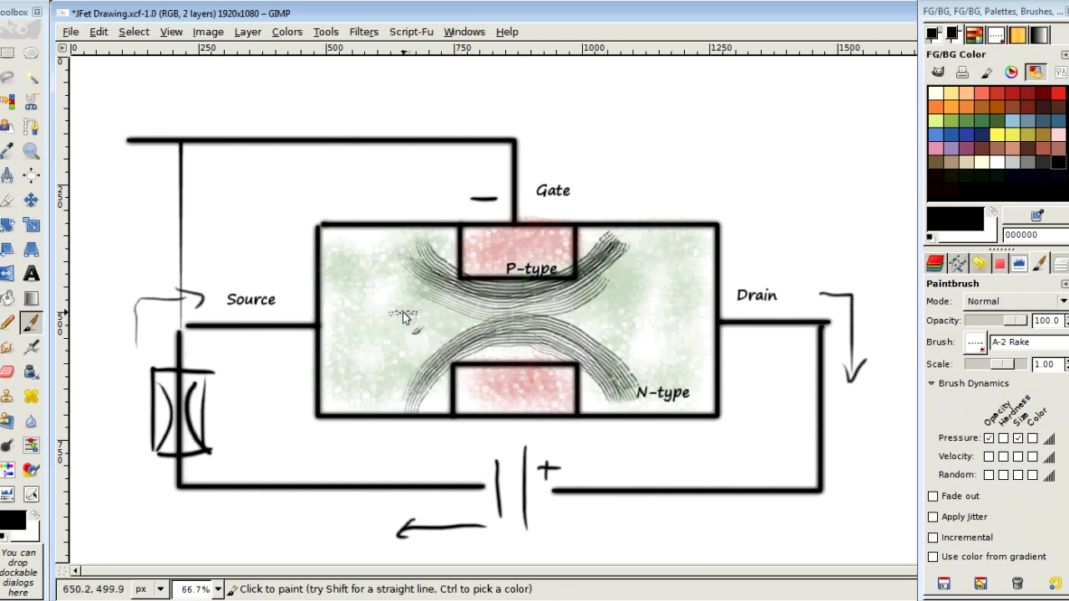
pyautogui.moveTo(384, 321); pyautogui.dragTo(610, 316)
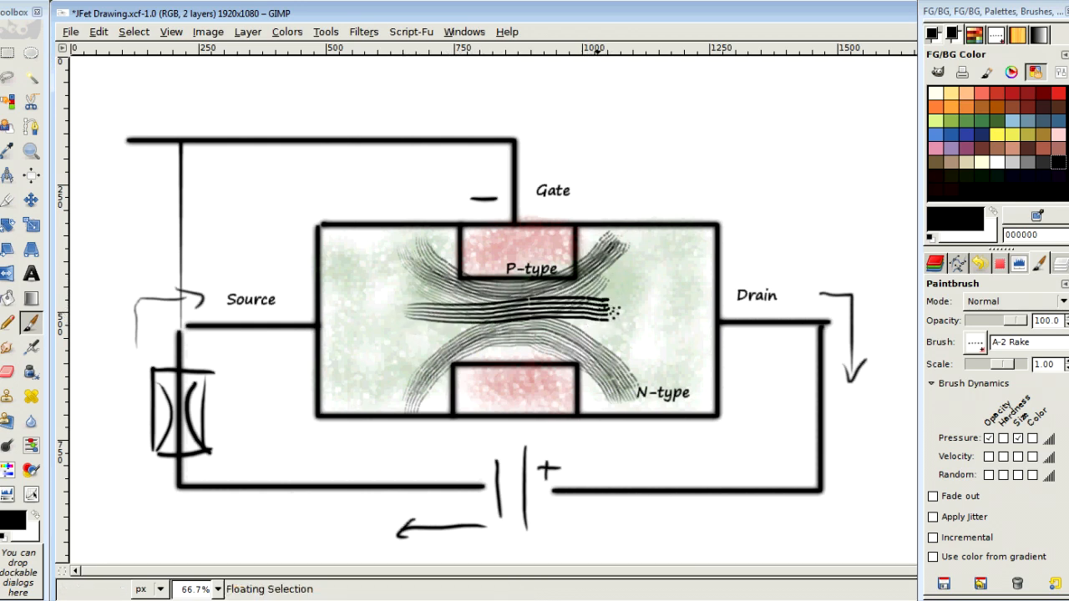
pyautogui.moveTo(598, 34)
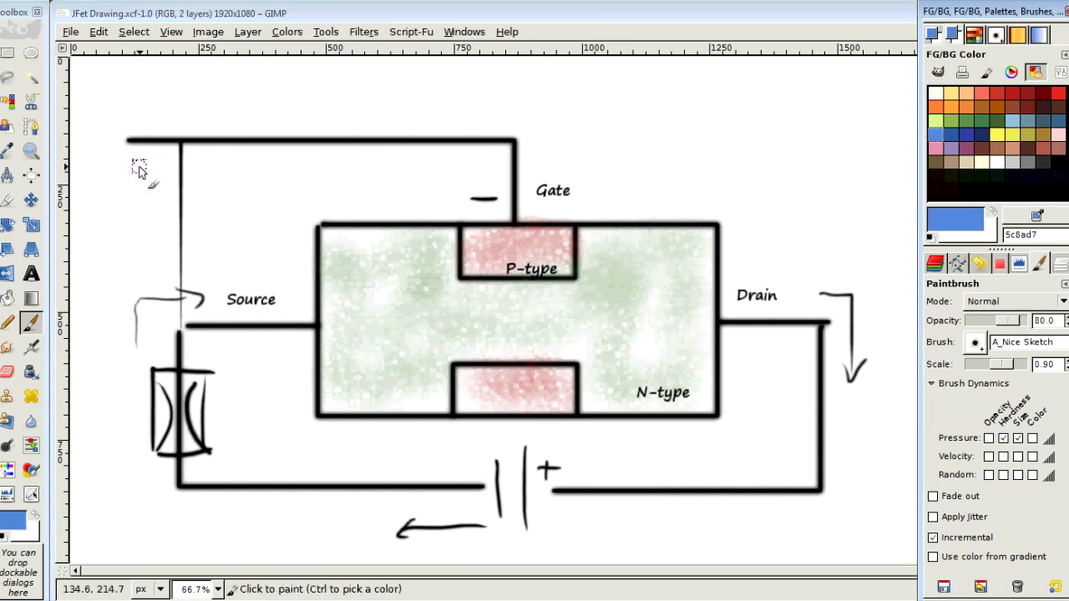
# Step: Draw a blue input wave on the gate lead and a blue wave through the channel
pyautogui.moveTo(147, 175); pyautogui.dragTo(270, 159)
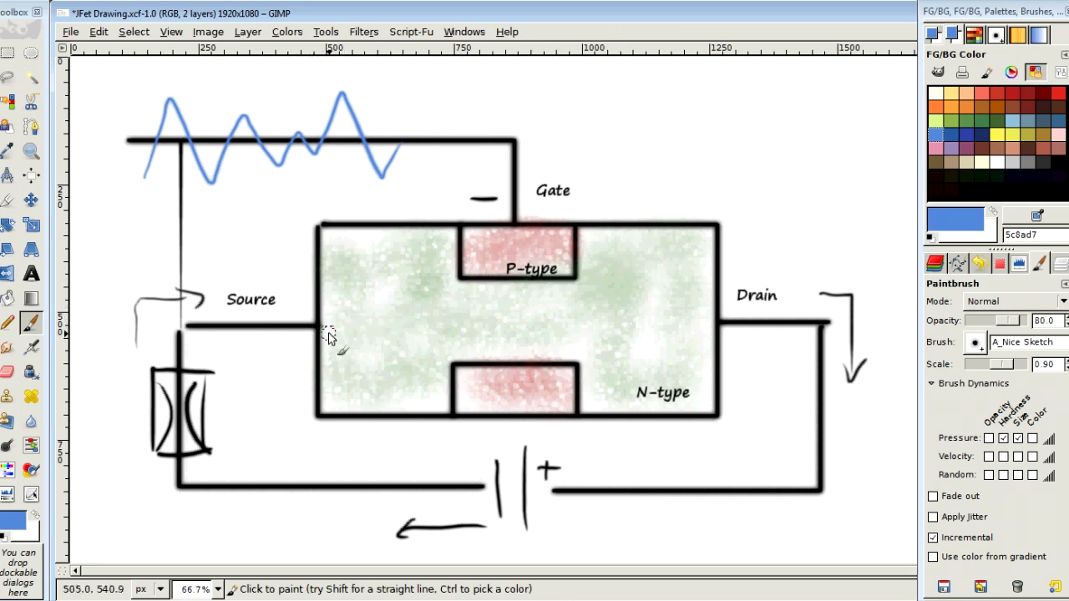
pyautogui.moveTo(334, 334); pyautogui.dragTo(543, 330)
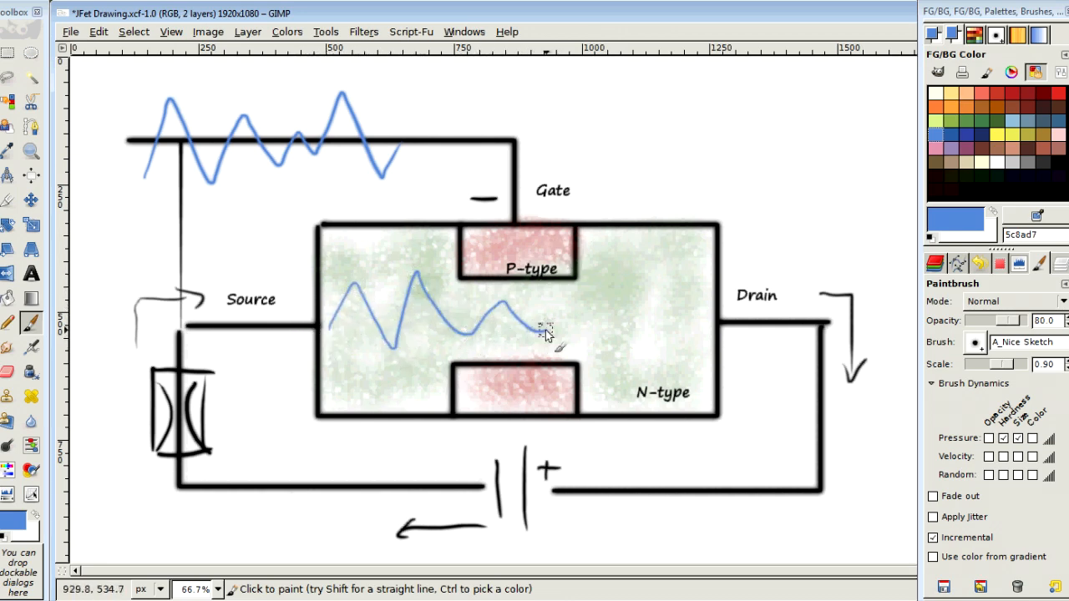
pyautogui.moveTo(518, 326); pyautogui.dragTo(682, 281)
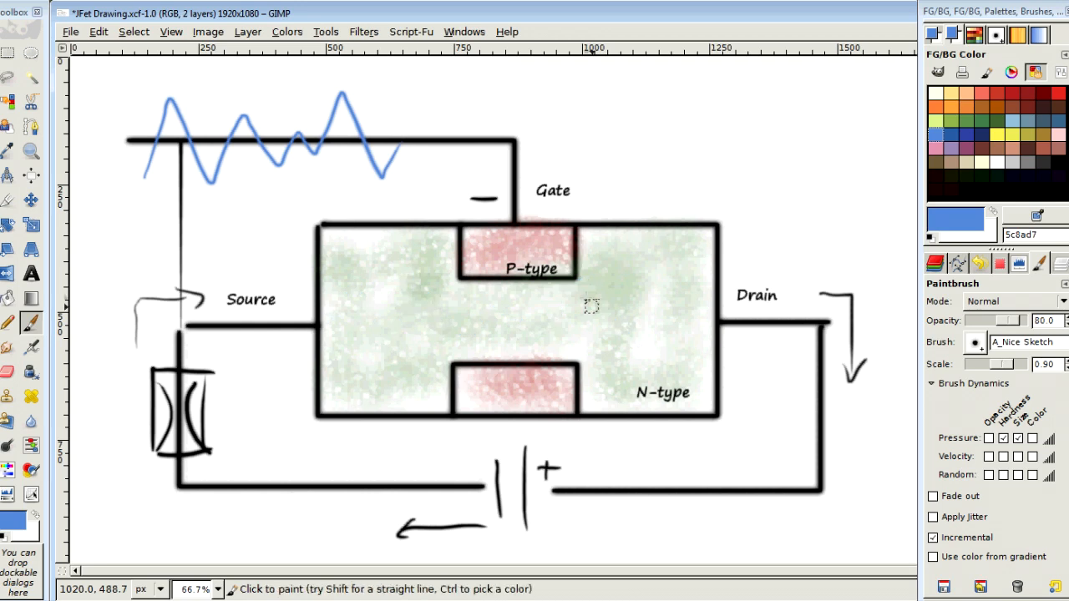
# Step: Redraw a small blue wavy signal inside the channel from the source side toward Drain
pyautogui.click(28, 271)
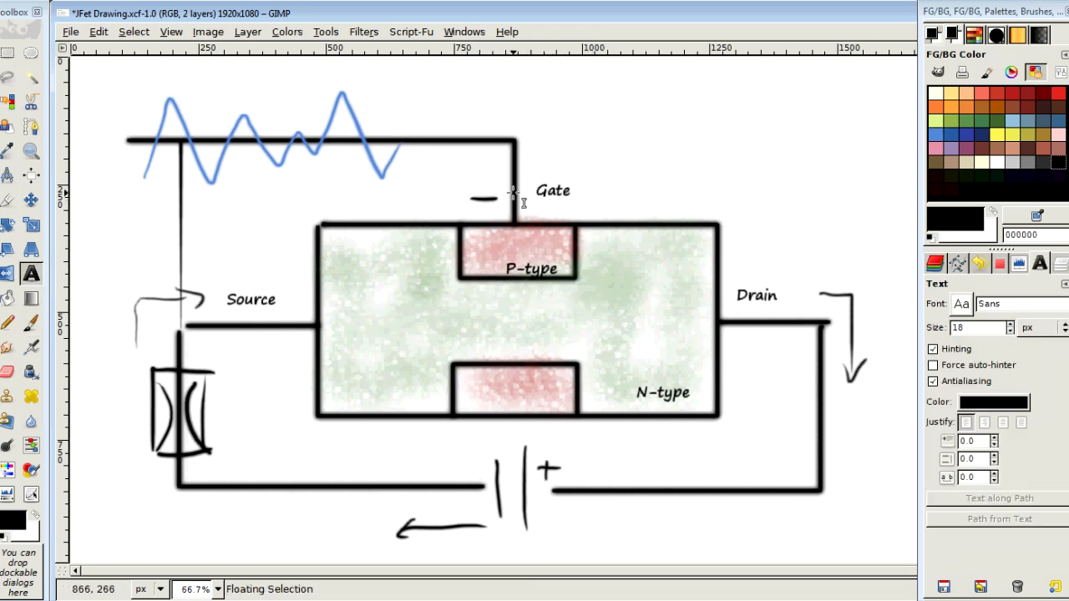
pyautogui.click(10, 324)
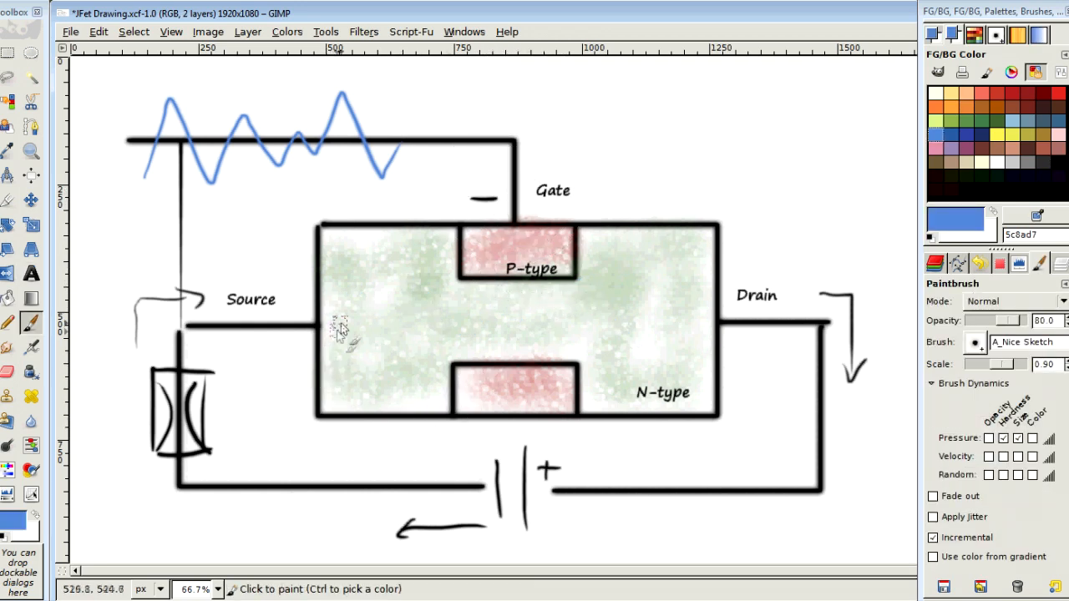
pyautogui.moveTo(342, 327); pyautogui.dragTo(454, 331)
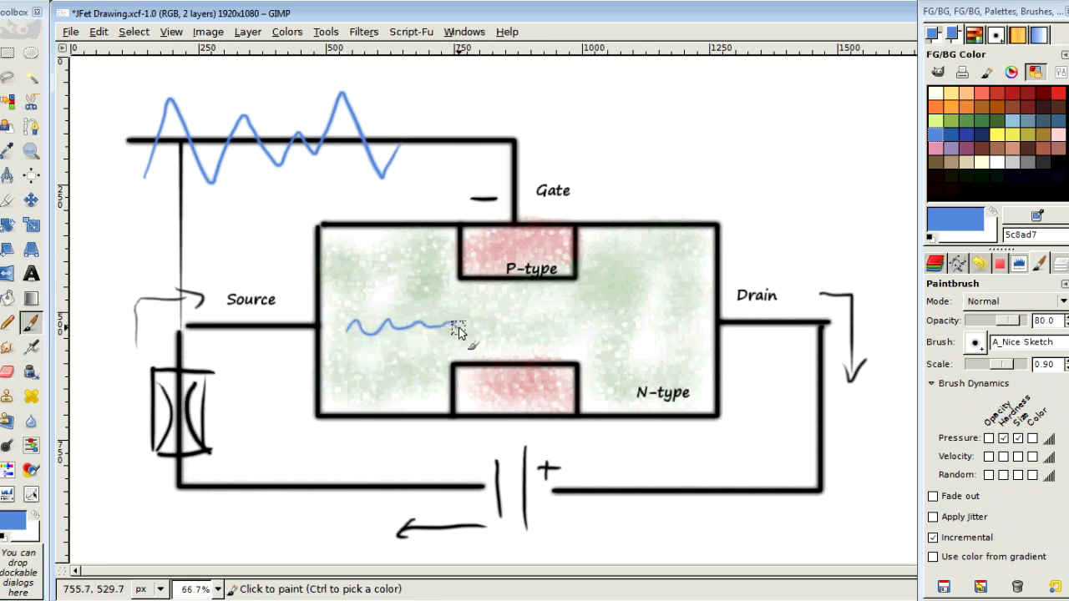
pyautogui.moveTo(450, 326); pyautogui.dragTo(592, 326)
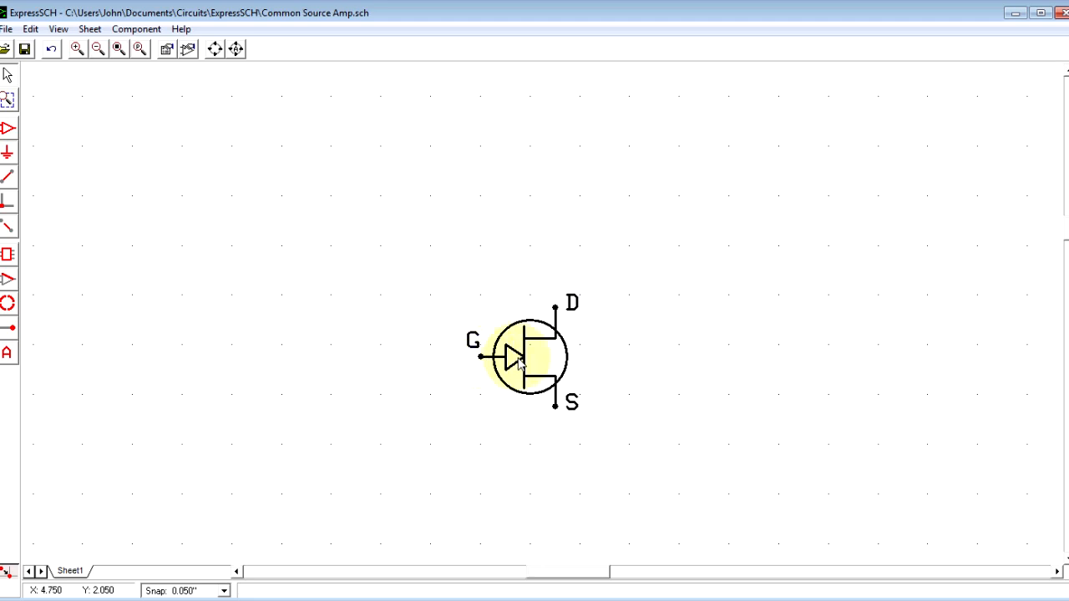
pyautogui.moveTo(578, 364)
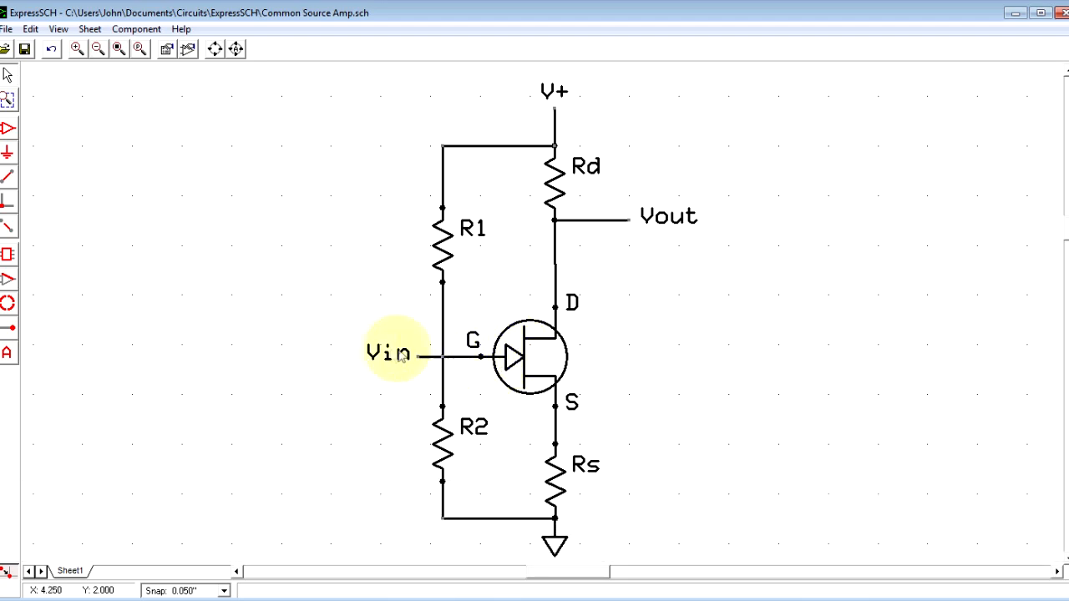
pyautogui.moveTo(493, 371)
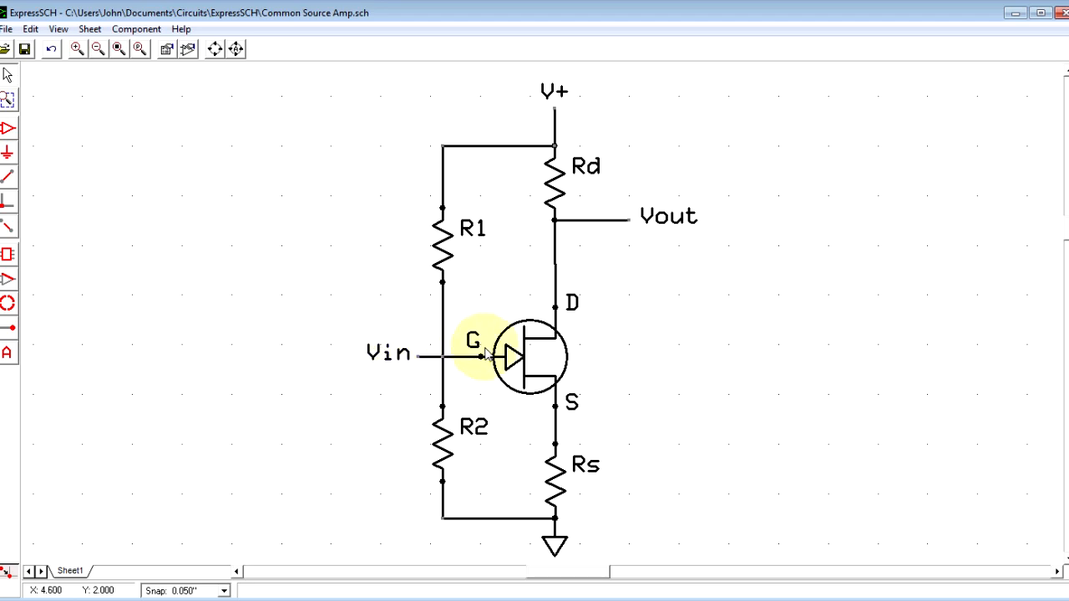
pyautogui.moveTo(451, 454)
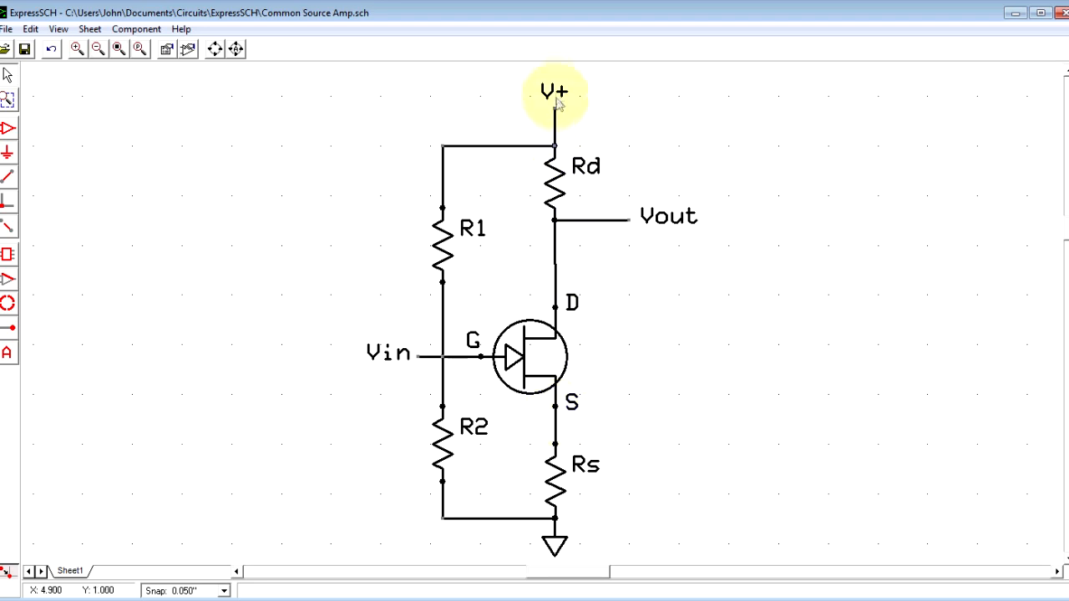
pyautogui.moveTo(561, 192)
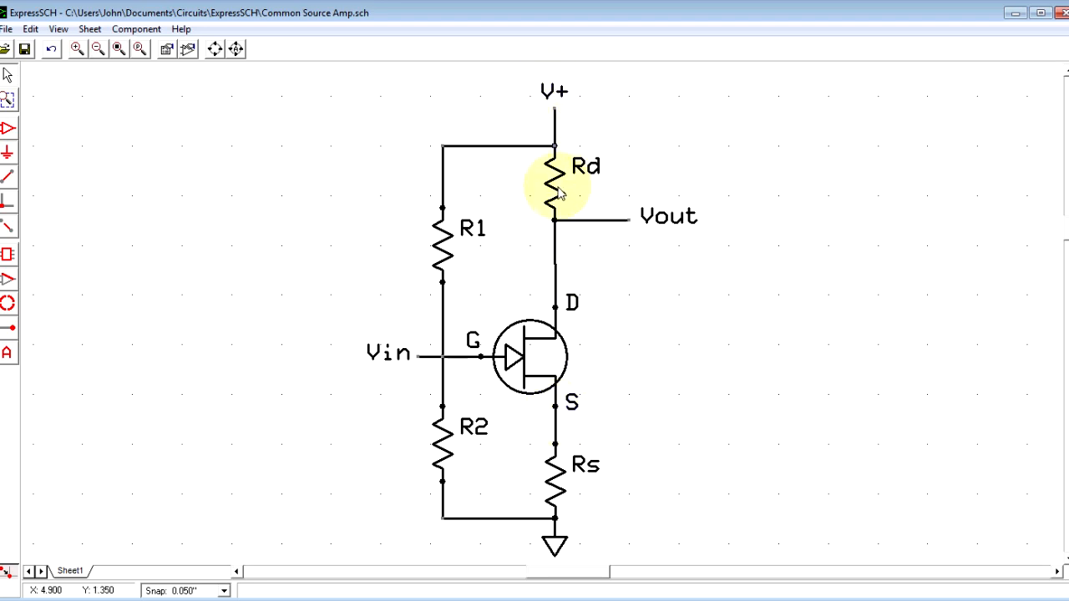
pyautogui.moveTo(559, 468)
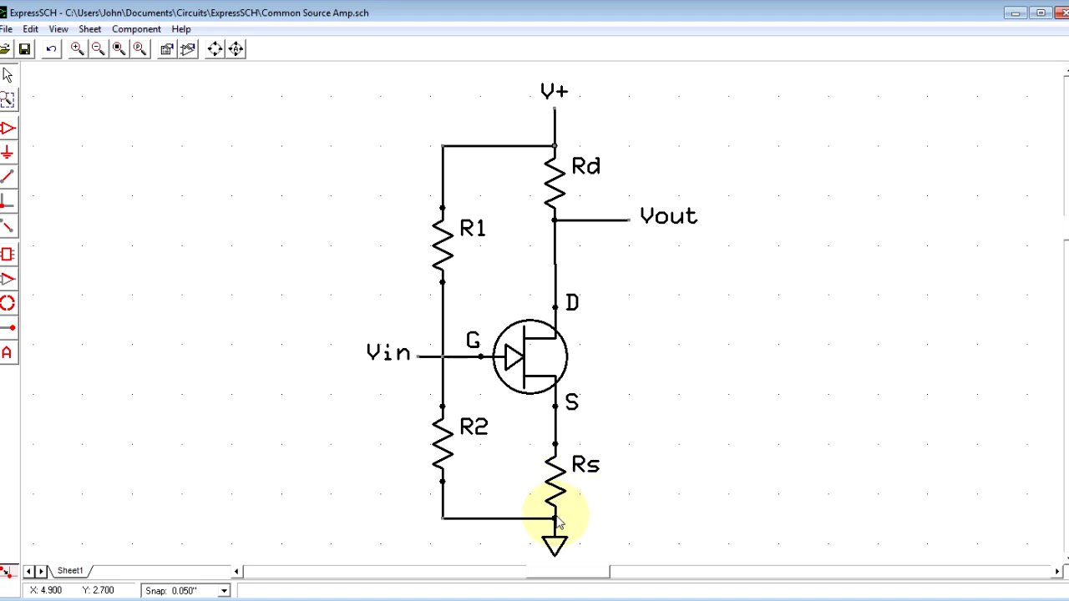
pyautogui.moveTo(564, 140)
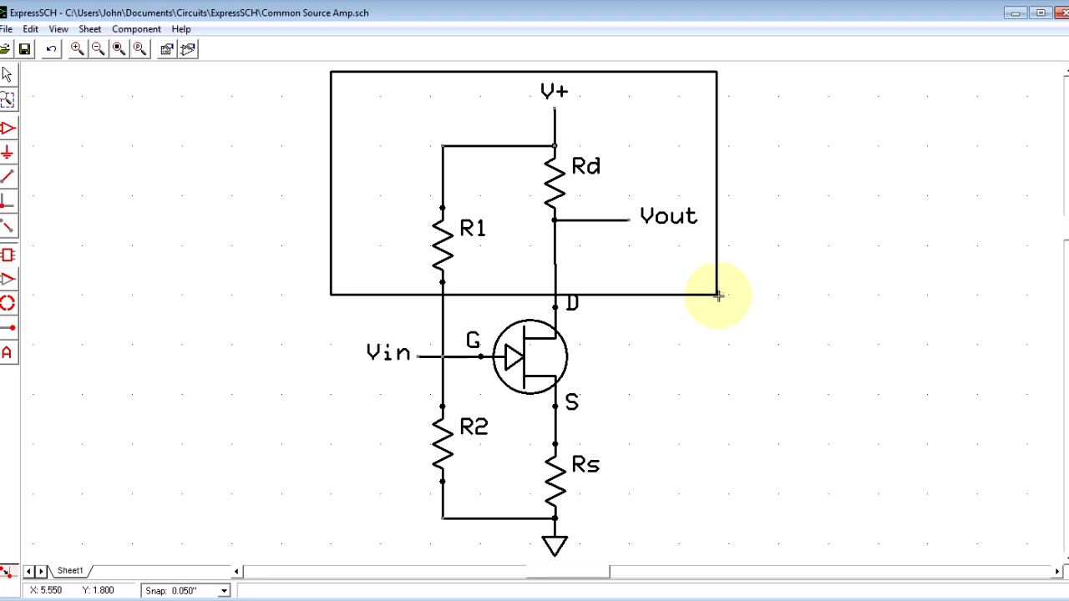
pyautogui.moveTo(580, 207)
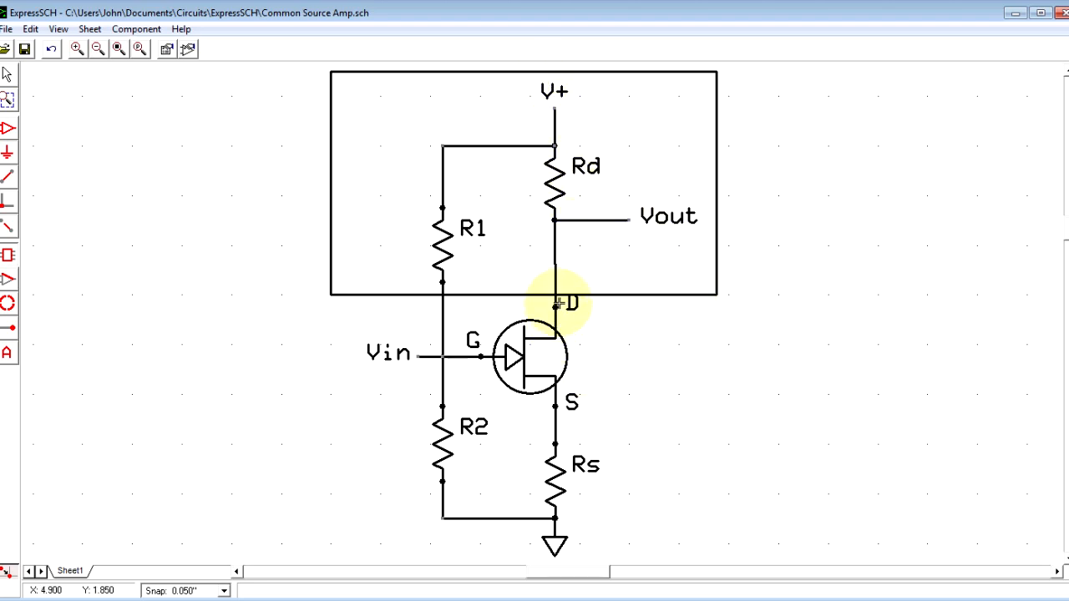
pyautogui.moveTo(551, 151)
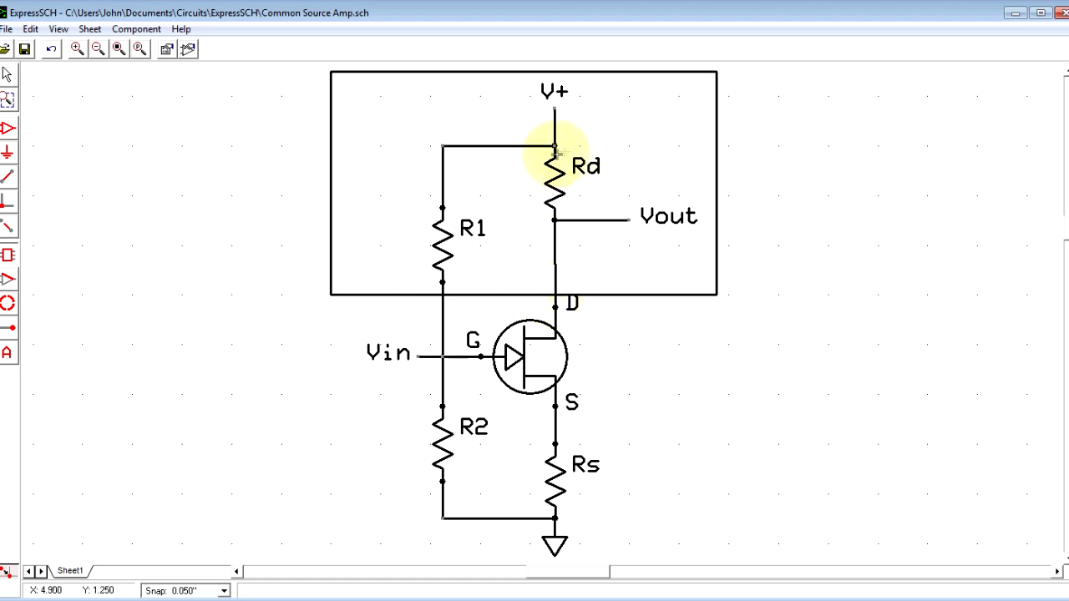
pyautogui.moveTo(511, 247)
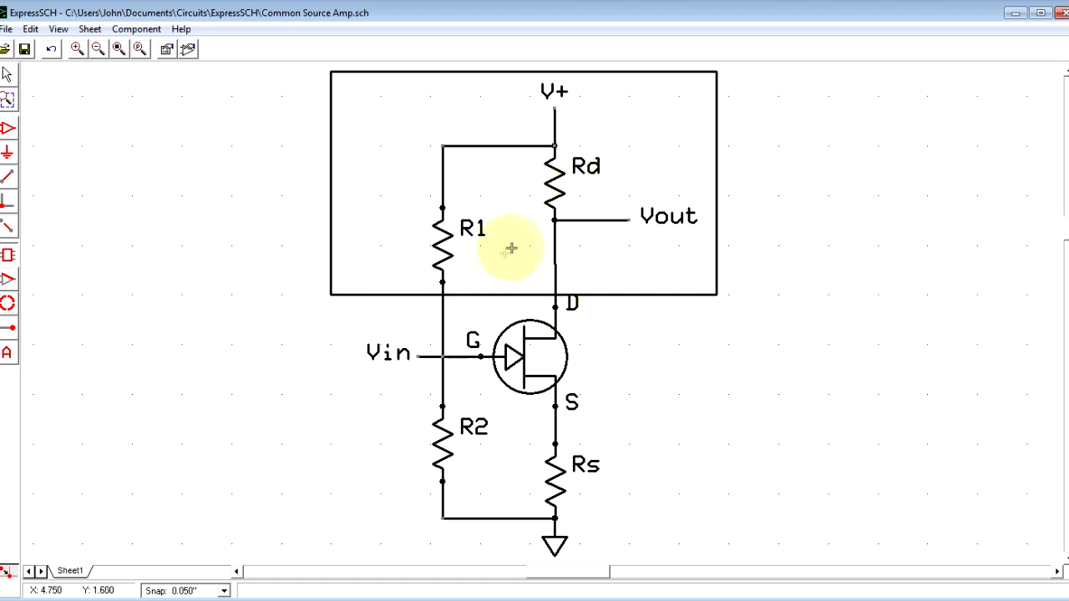
pyautogui.moveTo(578, 277)
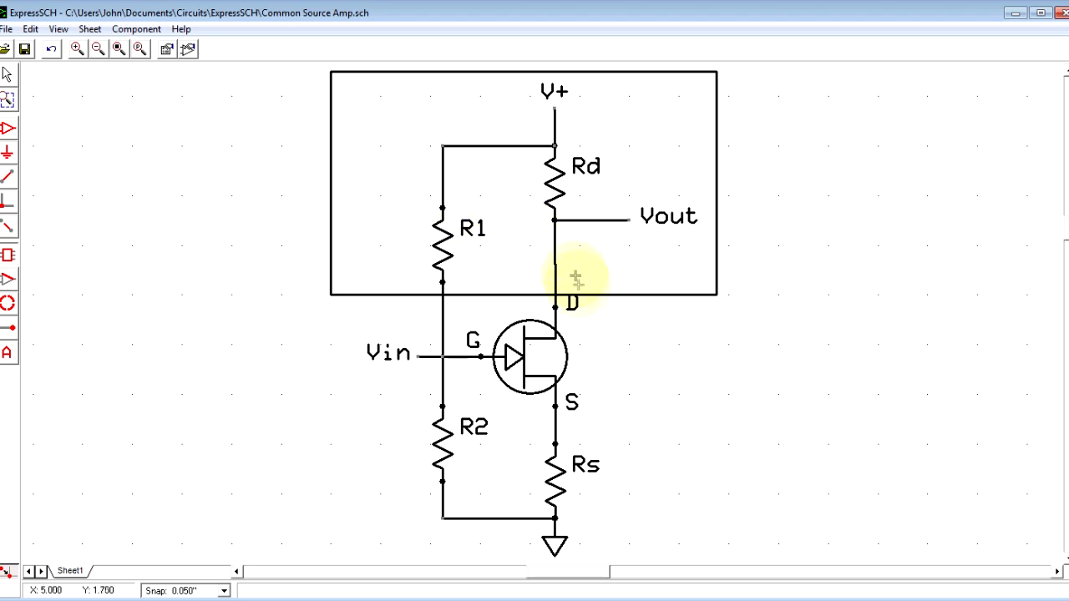
pyautogui.moveTo(598, 283)
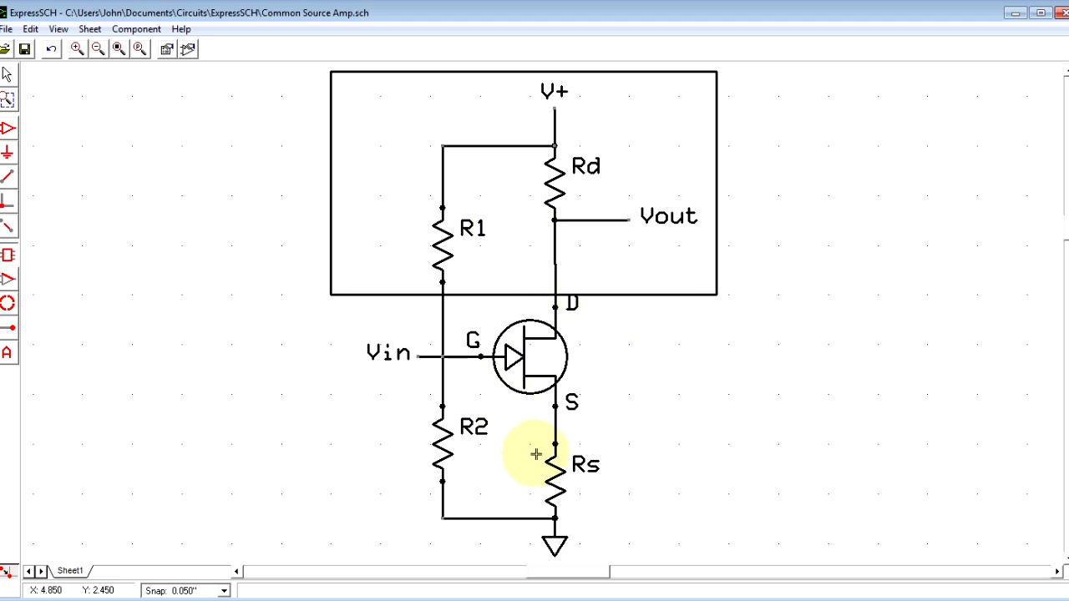
pyautogui.moveTo(436, 494)
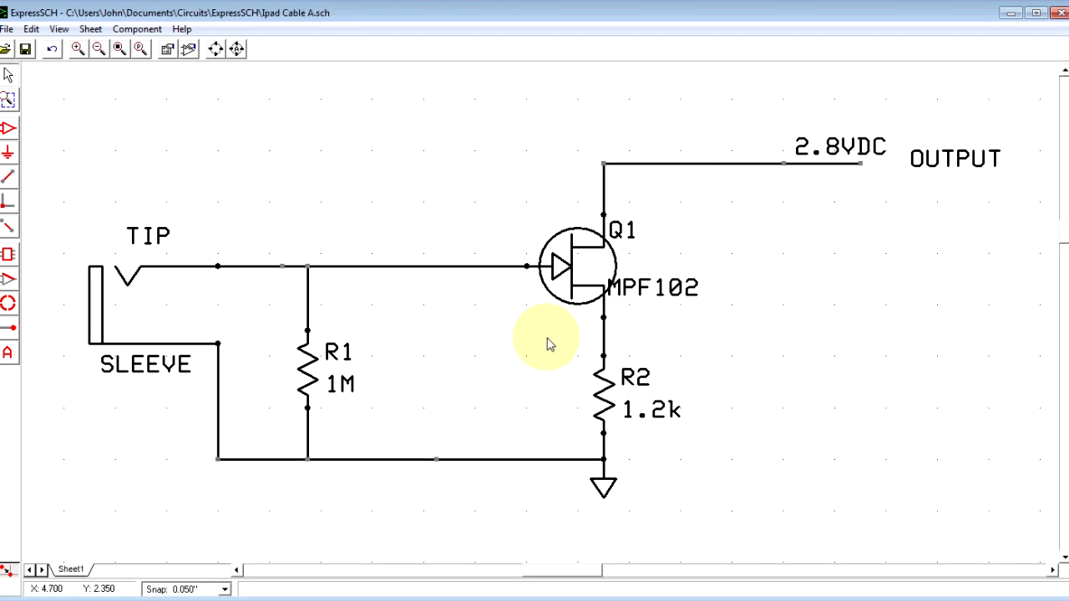
pyautogui.moveTo(548, 297)
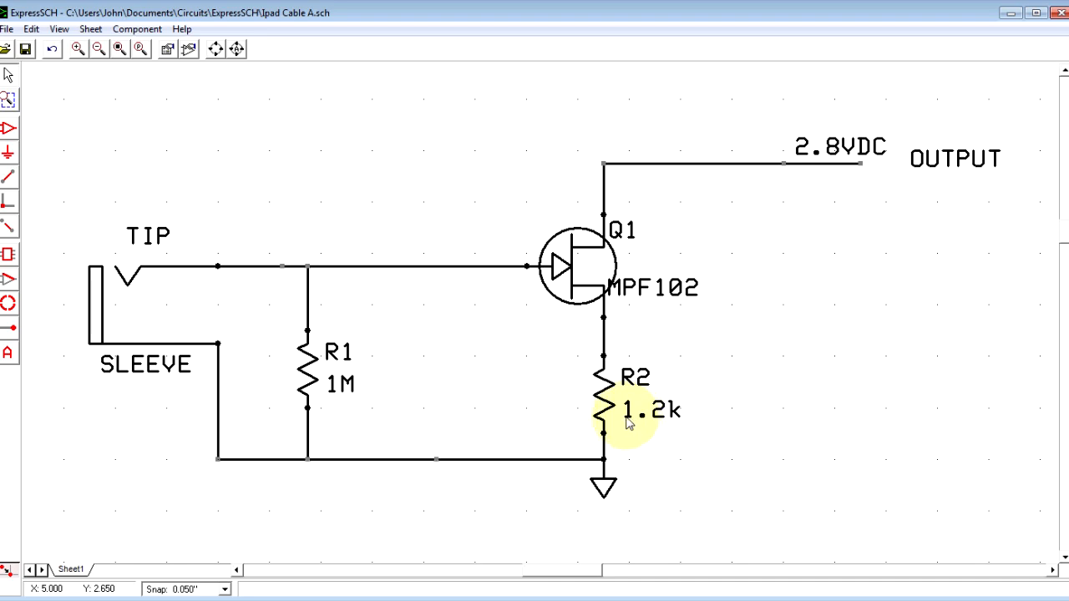
pyautogui.moveTo(605, 181)
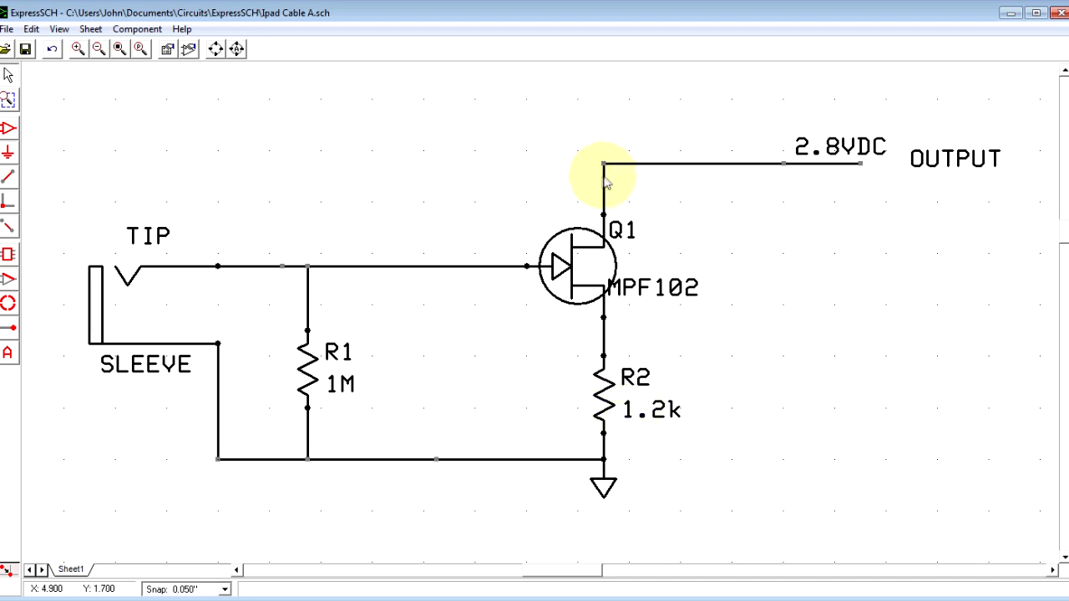
pyautogui.moveTo(581, 450)
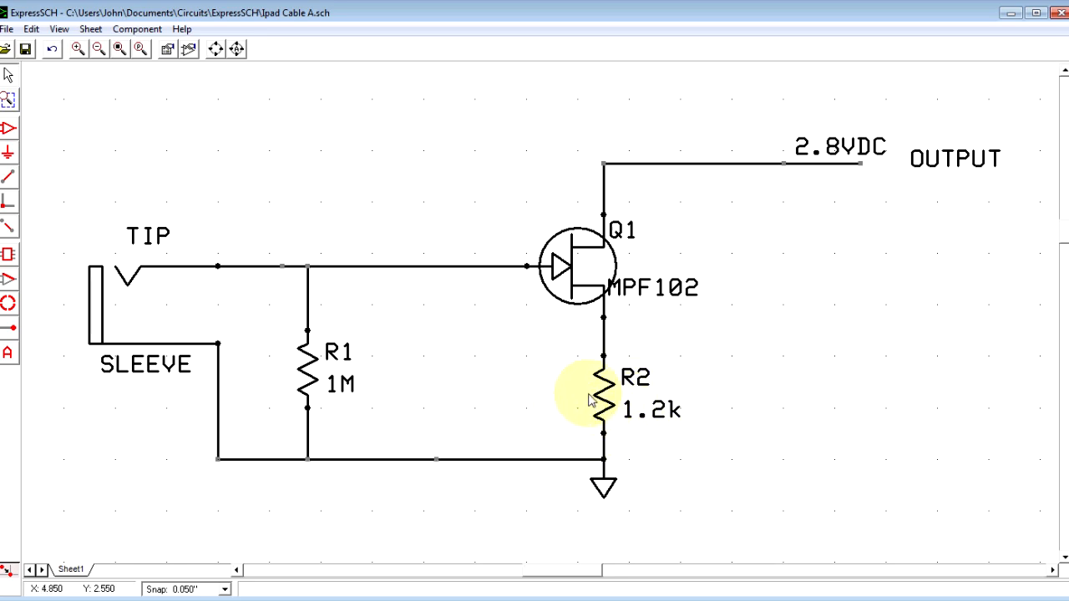
pyautogui.moveTo(309, 384)
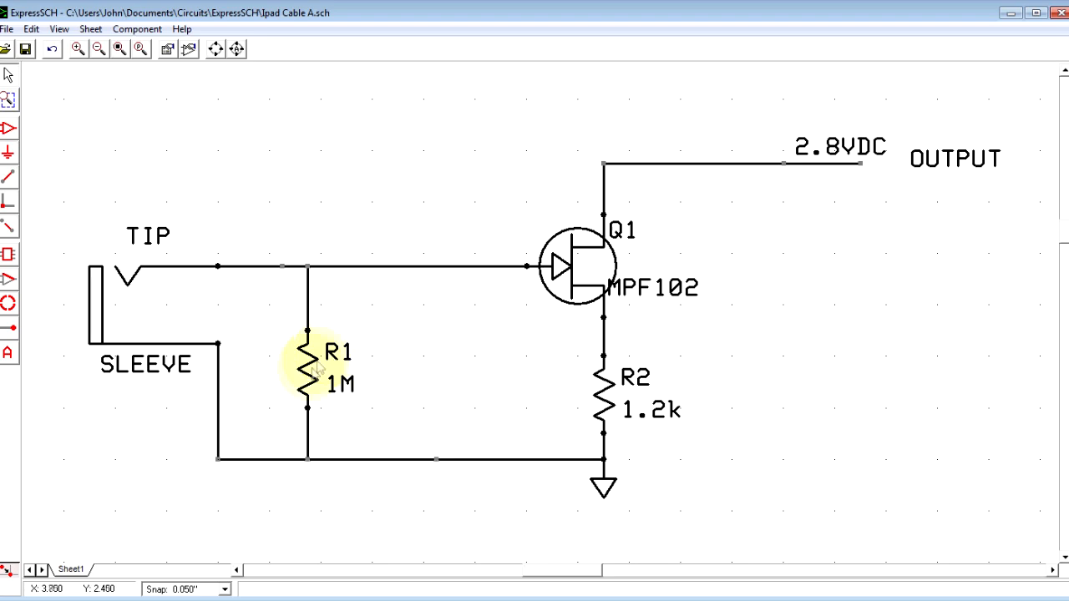
pyautogui.moveTo(509, 287)
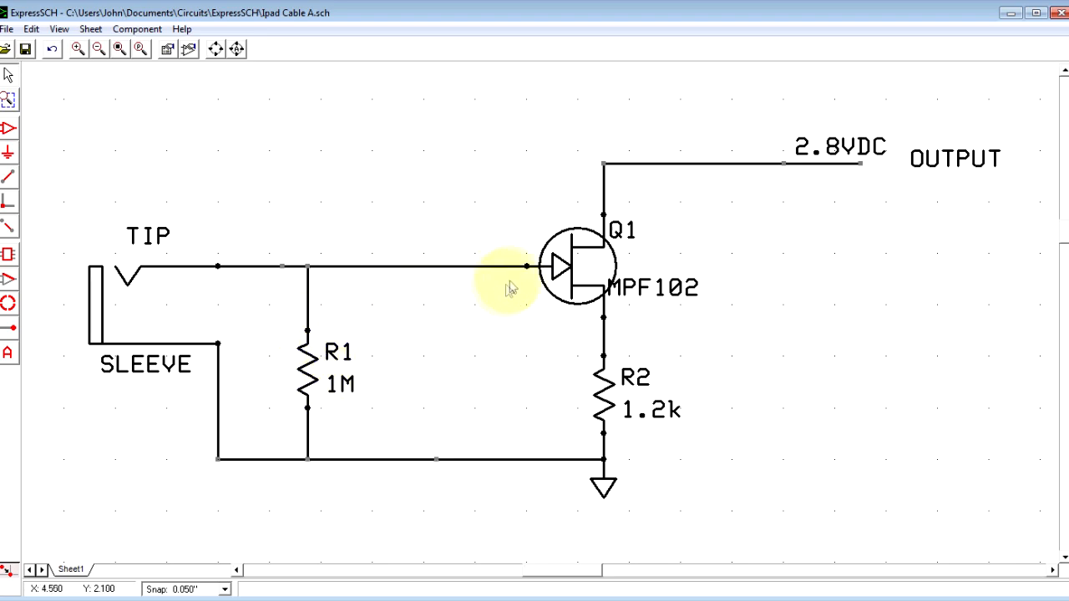
pyautogui.moveTo(232, 387)
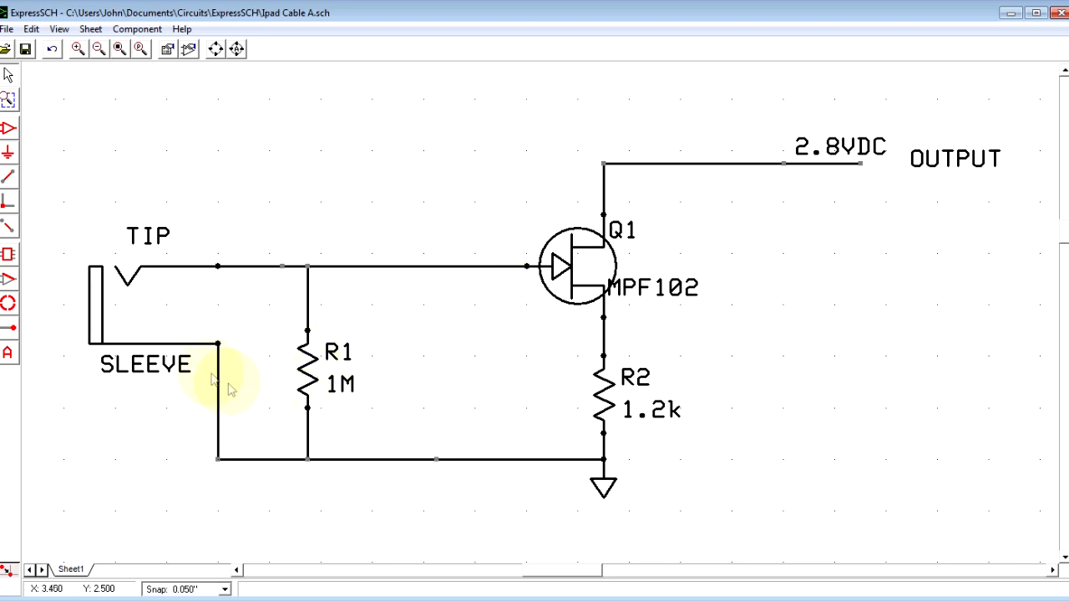
pyautogui.moveTo(474, 279)
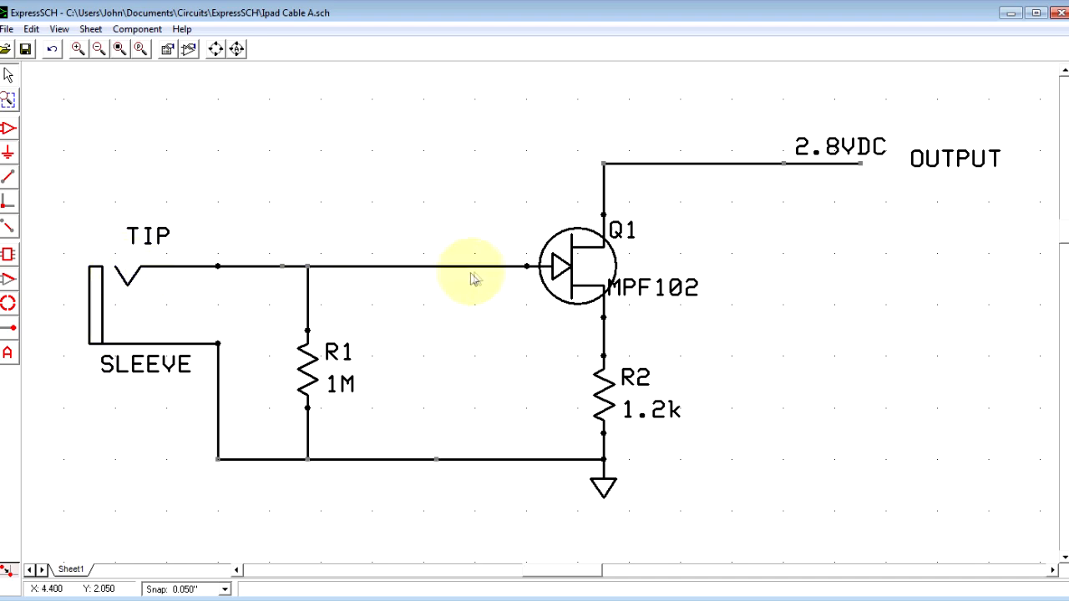
pyautogui.moveTo(421, 451)
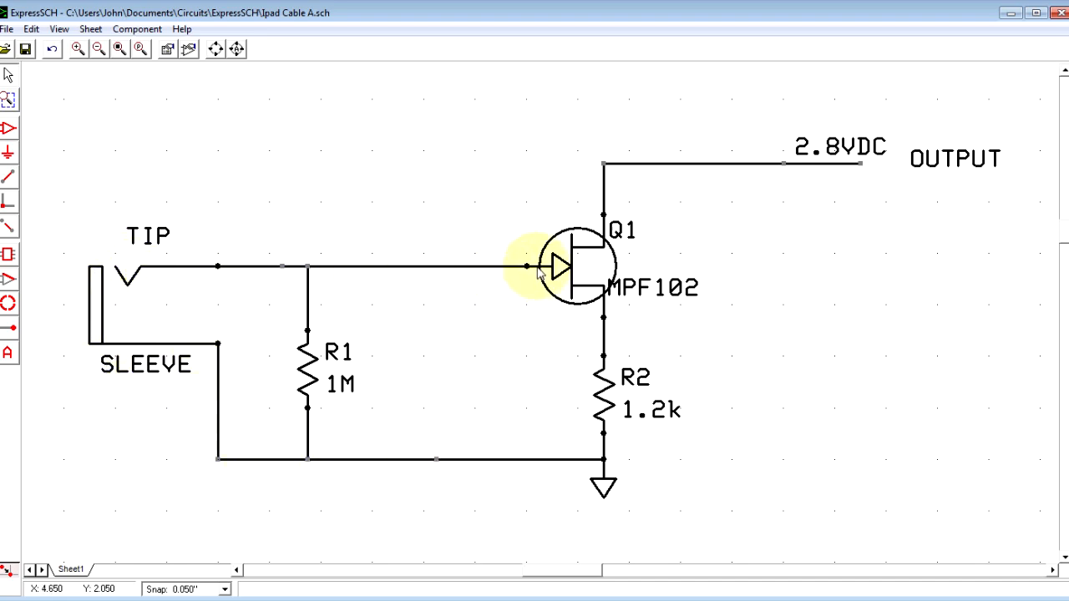
pyautogui.moveTo(477, 315)
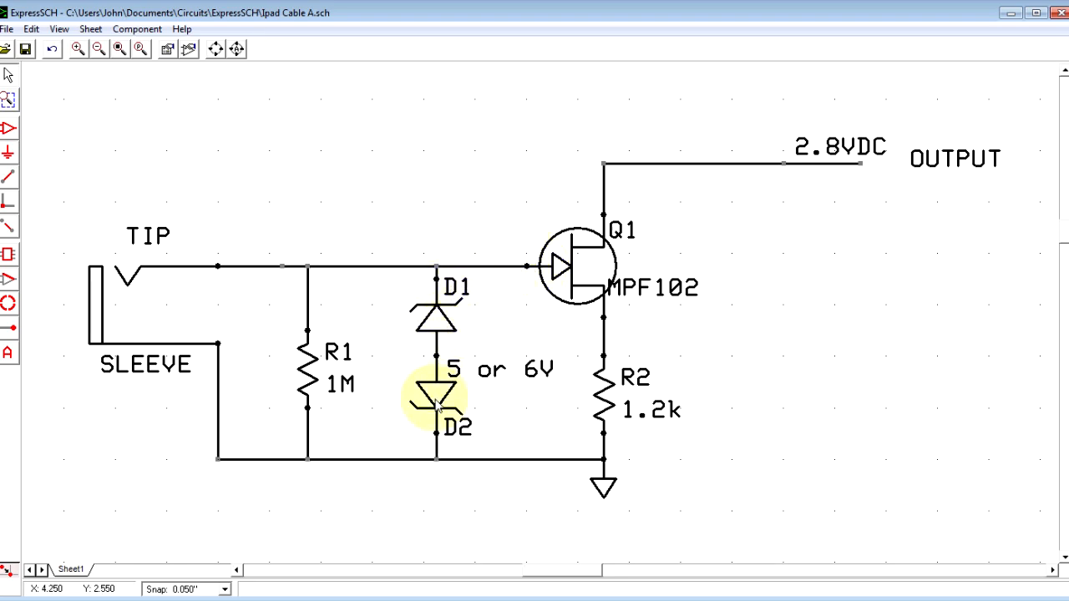
pyautogui.moveTo(460, 267)
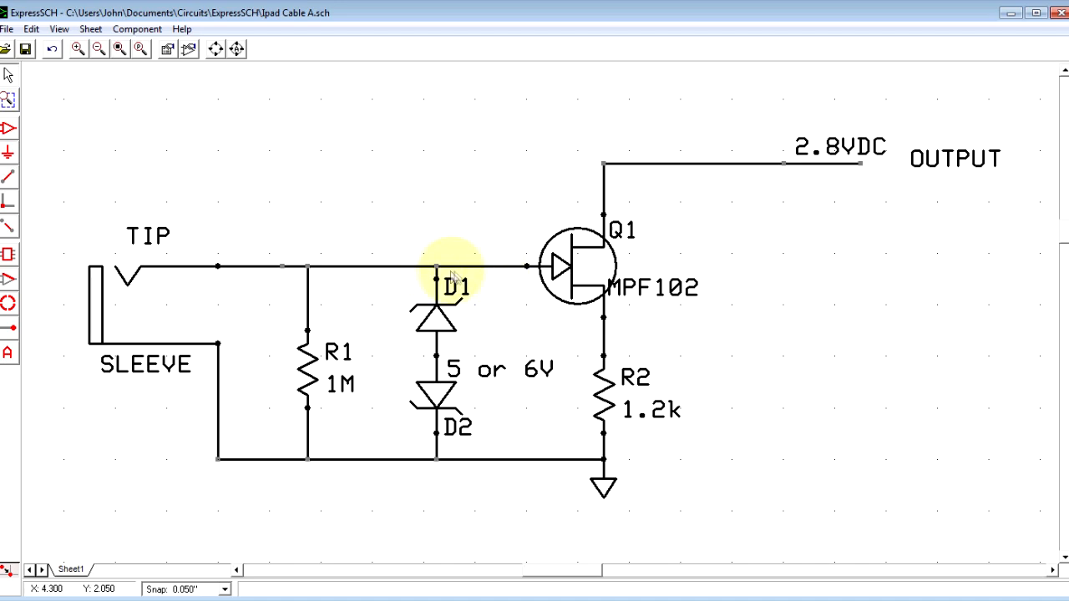
pyautogui.moveTo(504, 379)
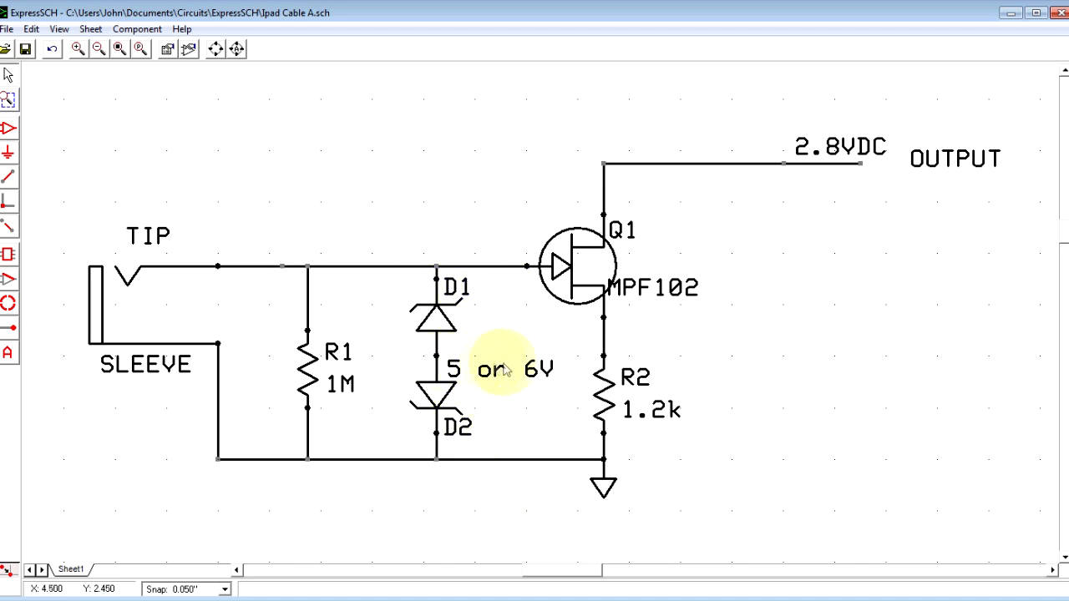
pyautogui.moveTo(516, 364)
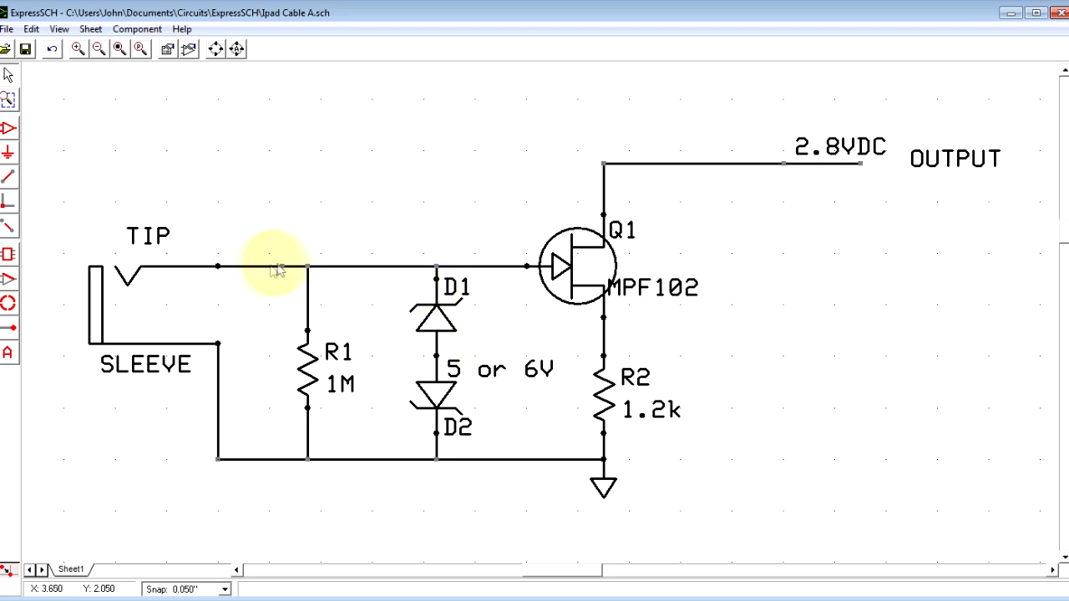
pyautogui.moveTo(216, 271)
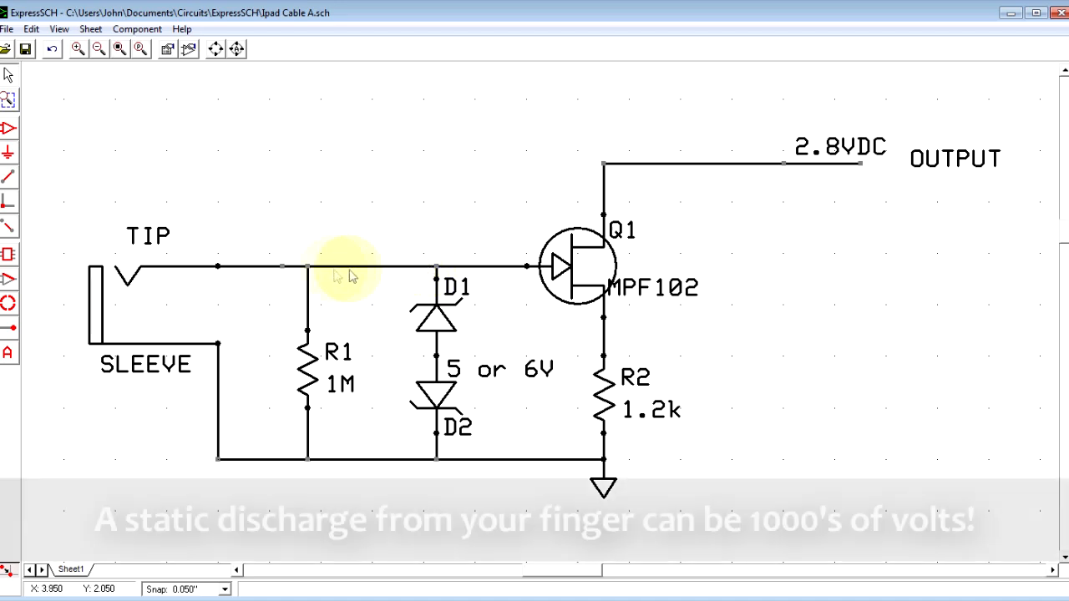
pyautogui.moveTo(390, 272)
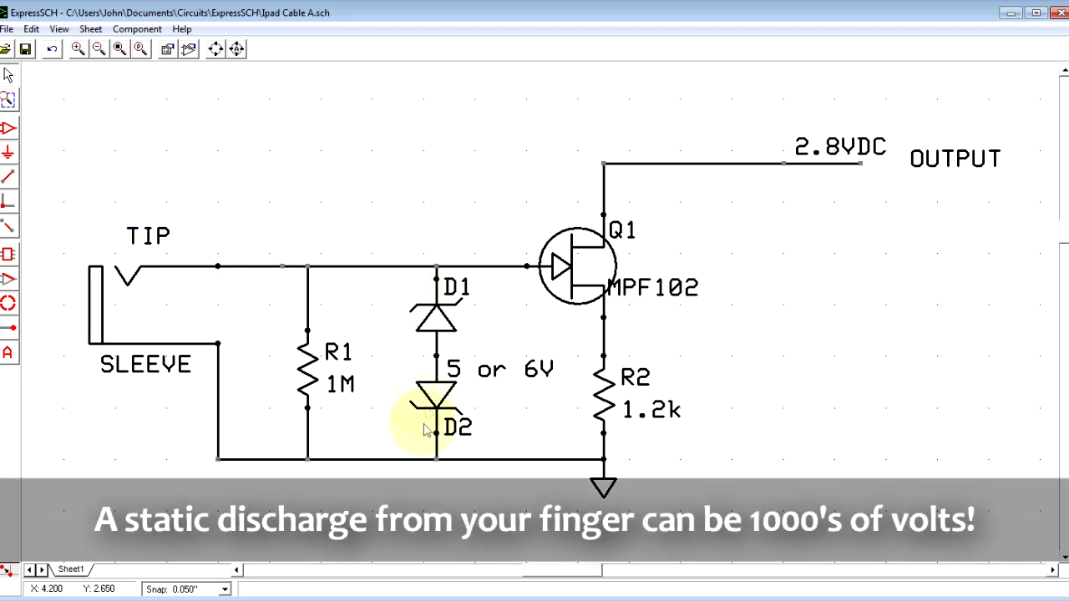
pyautogui.moveTo(531, 265)
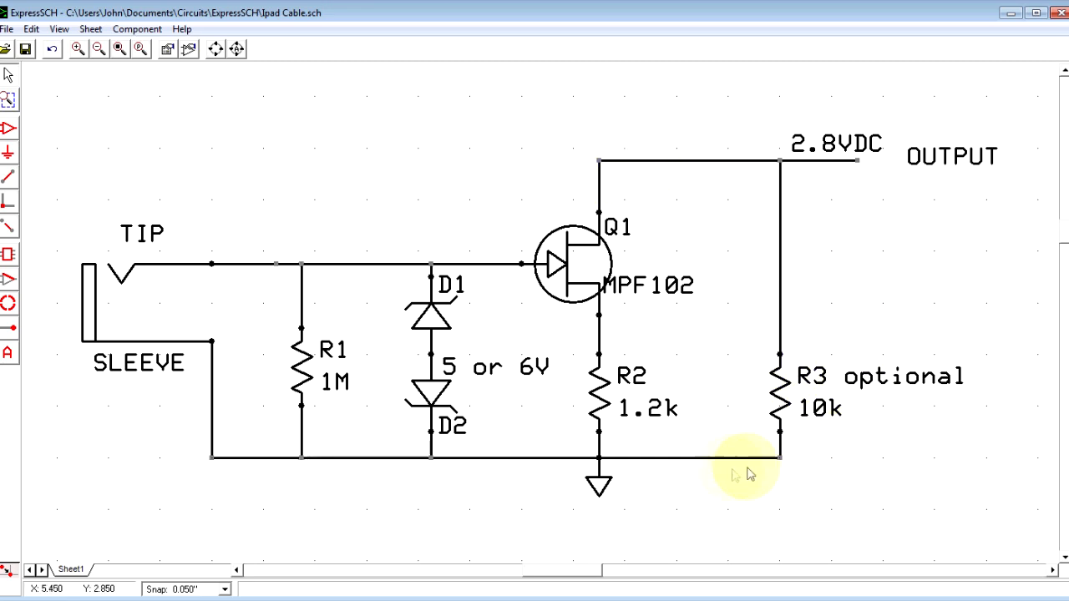
pyautogui.moveTo(844, 436)
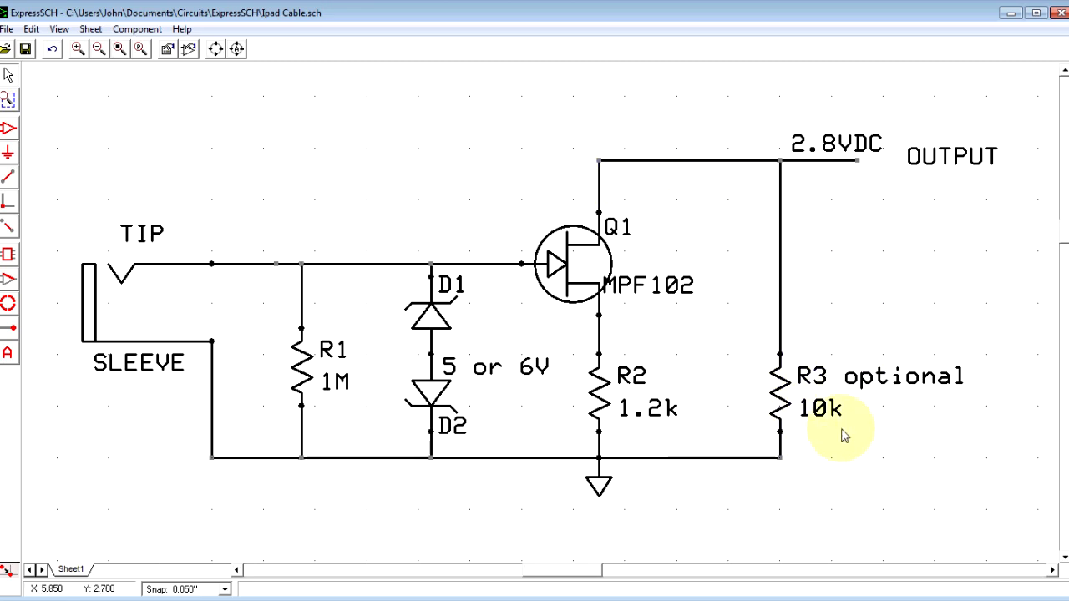